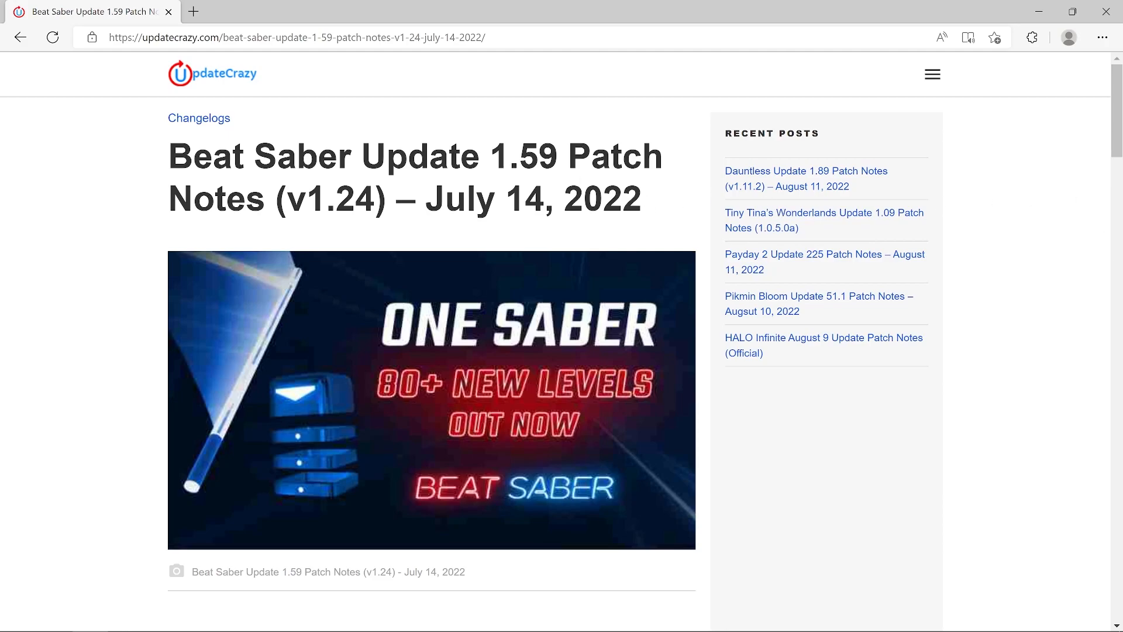
# Scroll down the page, then switch to Discord's #quest-mods core mods v1.24.0 announcement.
pyautogui.scroll(-3)
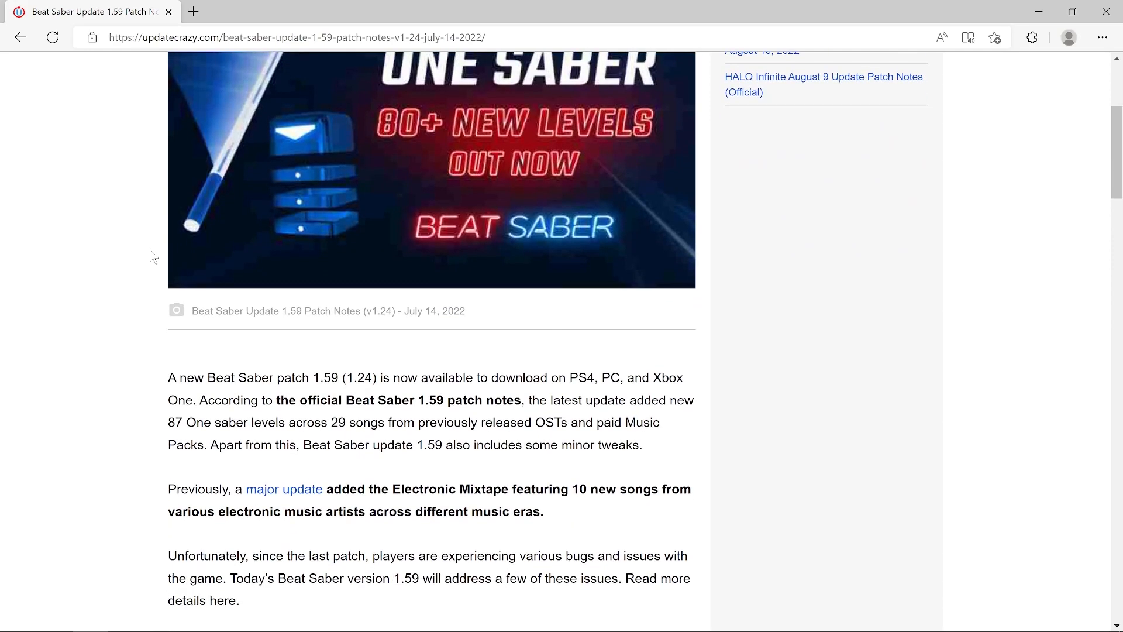
pyautogui.scroll(-3)
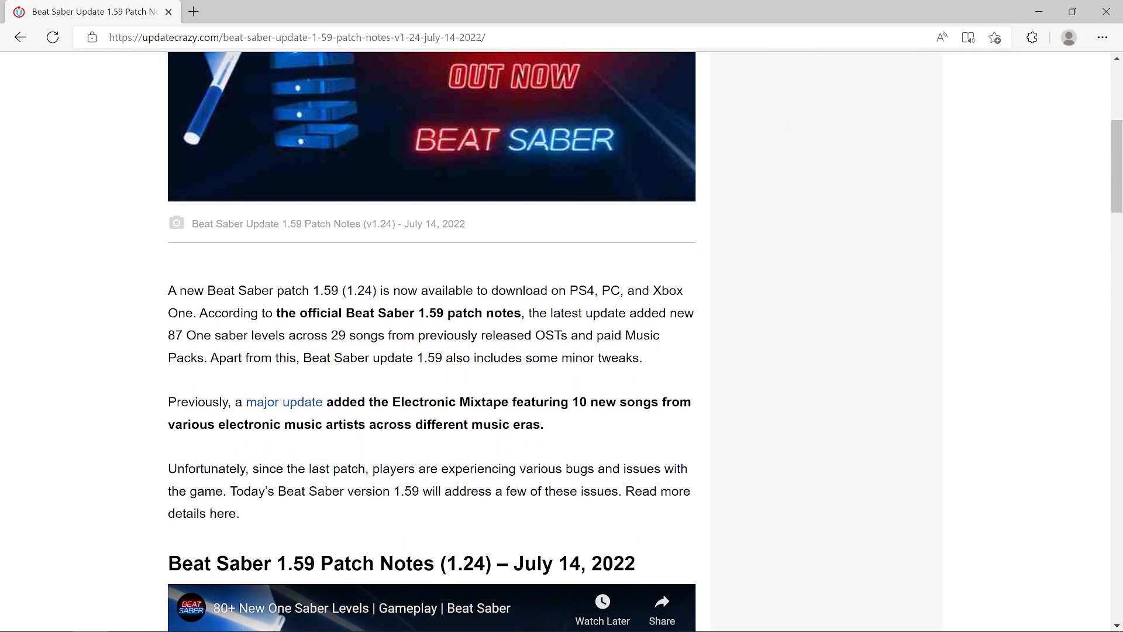
pyautogui.scroll(-3)
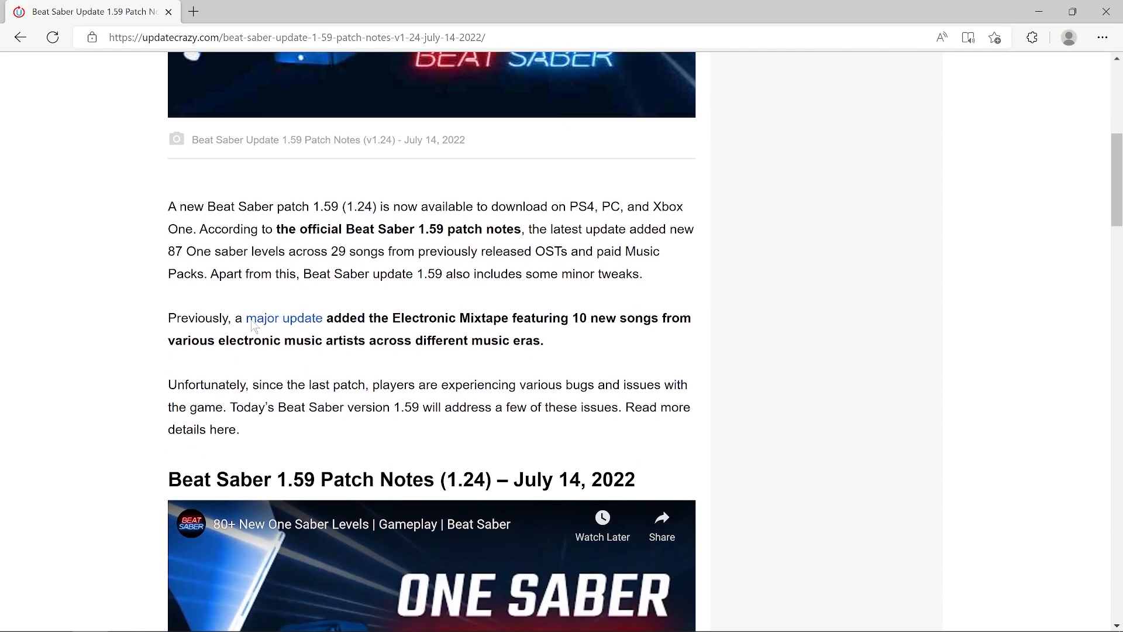
pyautogui.scroll(-3)
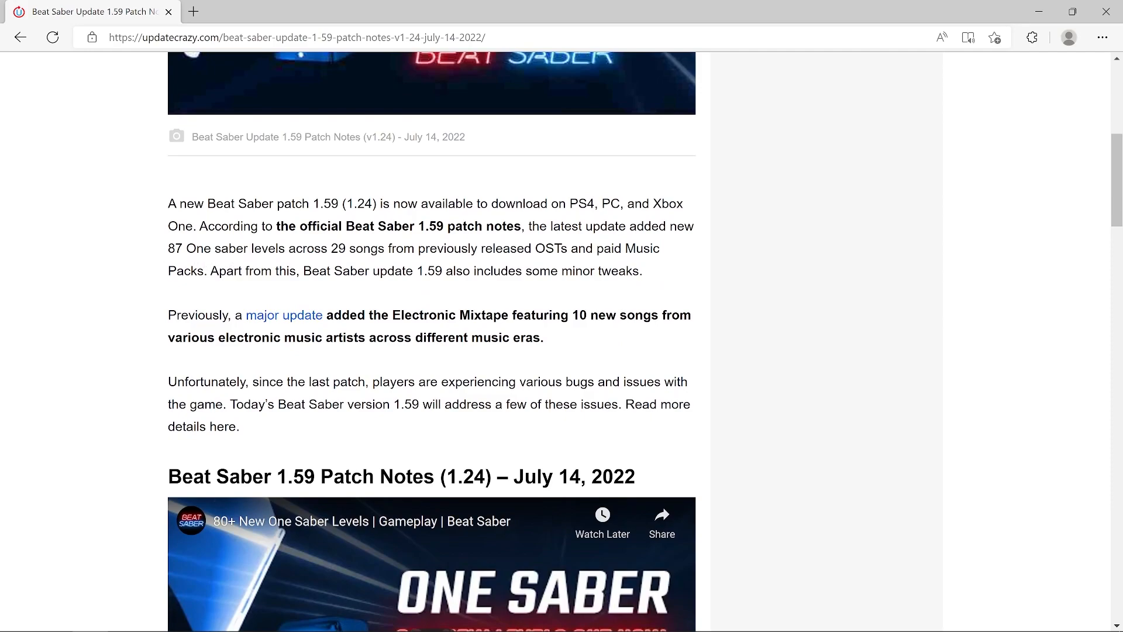
pyautogui.moveTo(493, 291)
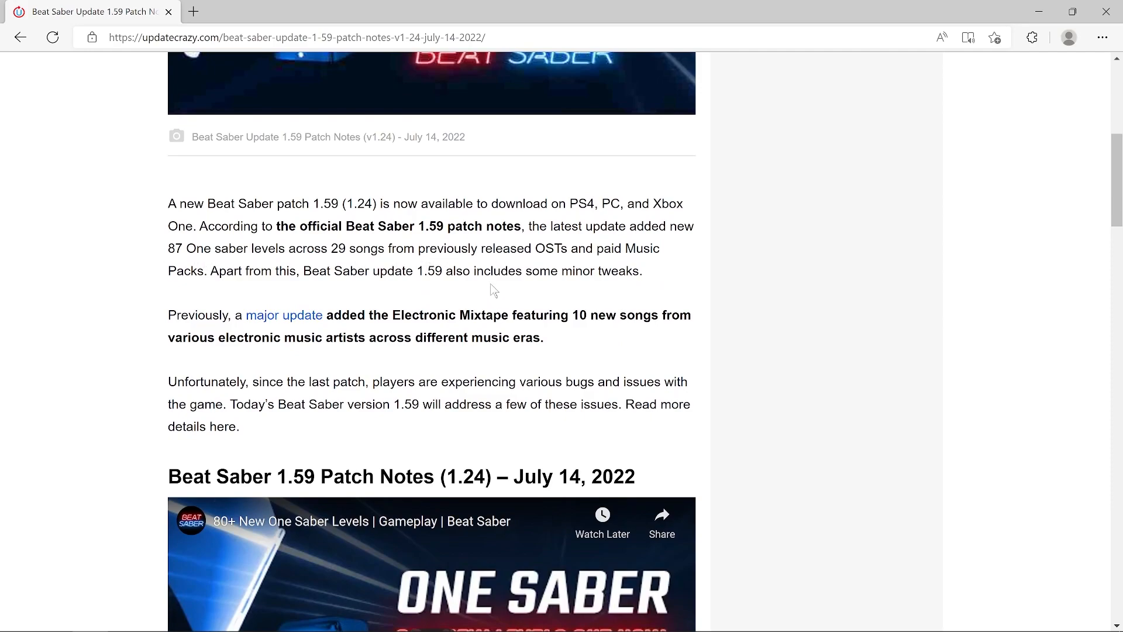
pyautogui.scroll(-3)
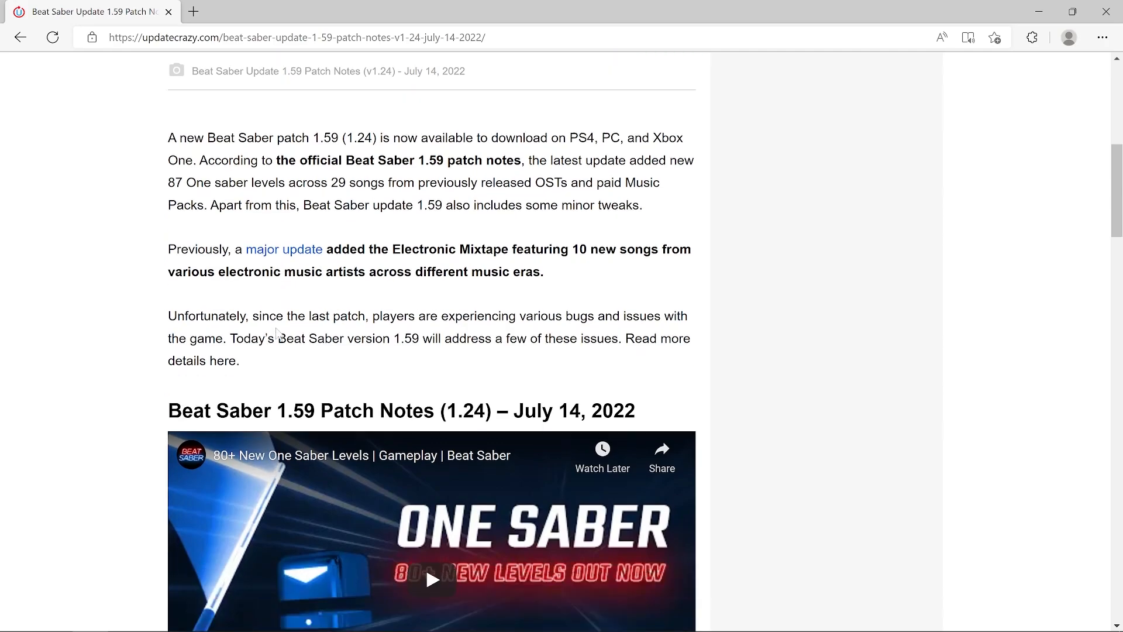
pyautogui.scroll(-3)
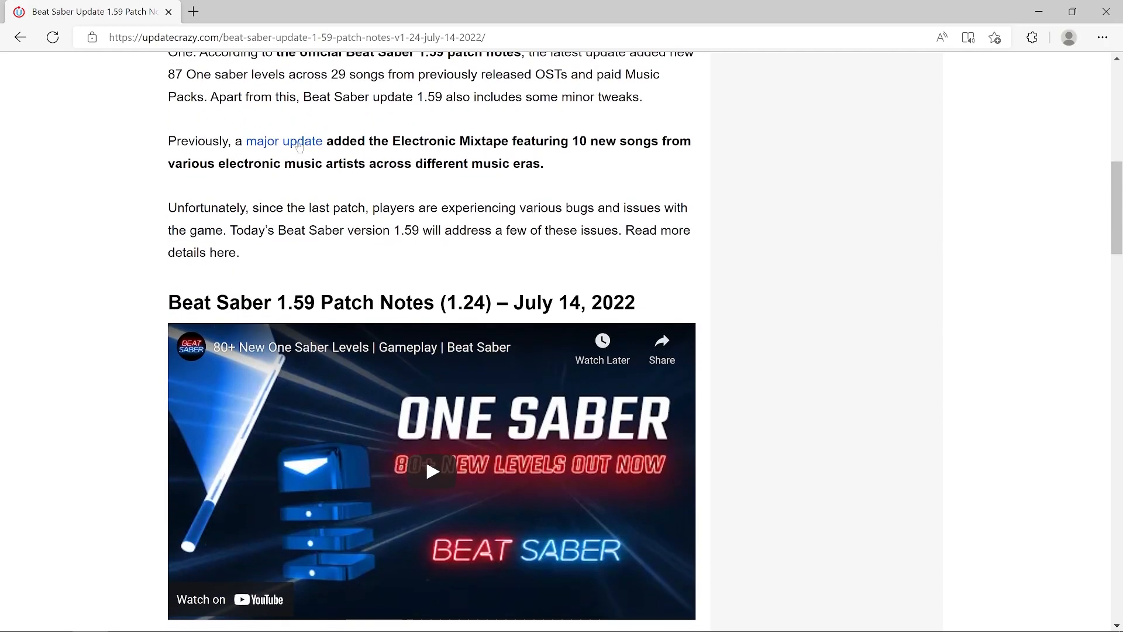
pyautogui.moveTo(492, 162)
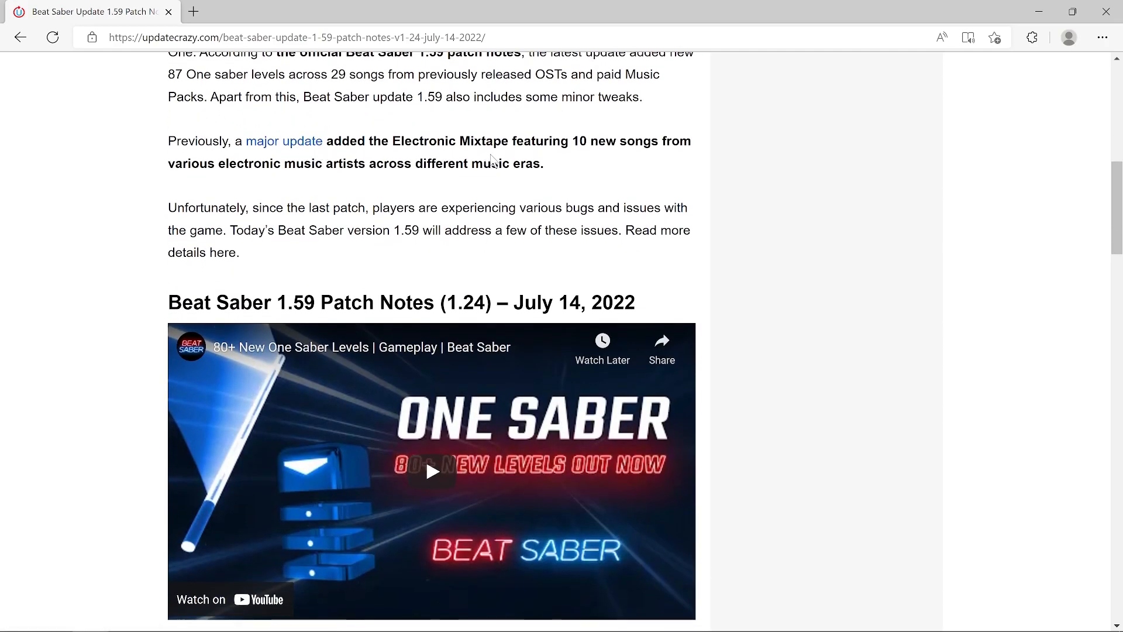
pyautogui.moveTo(299, 180)
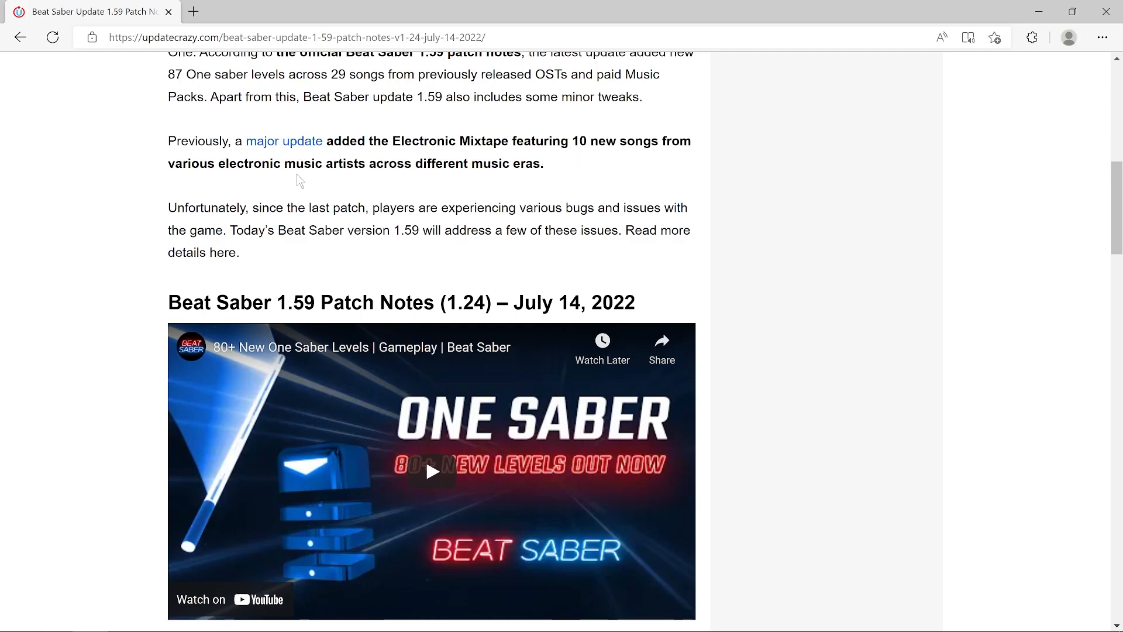
pyautogui.moveTo(310, 204)
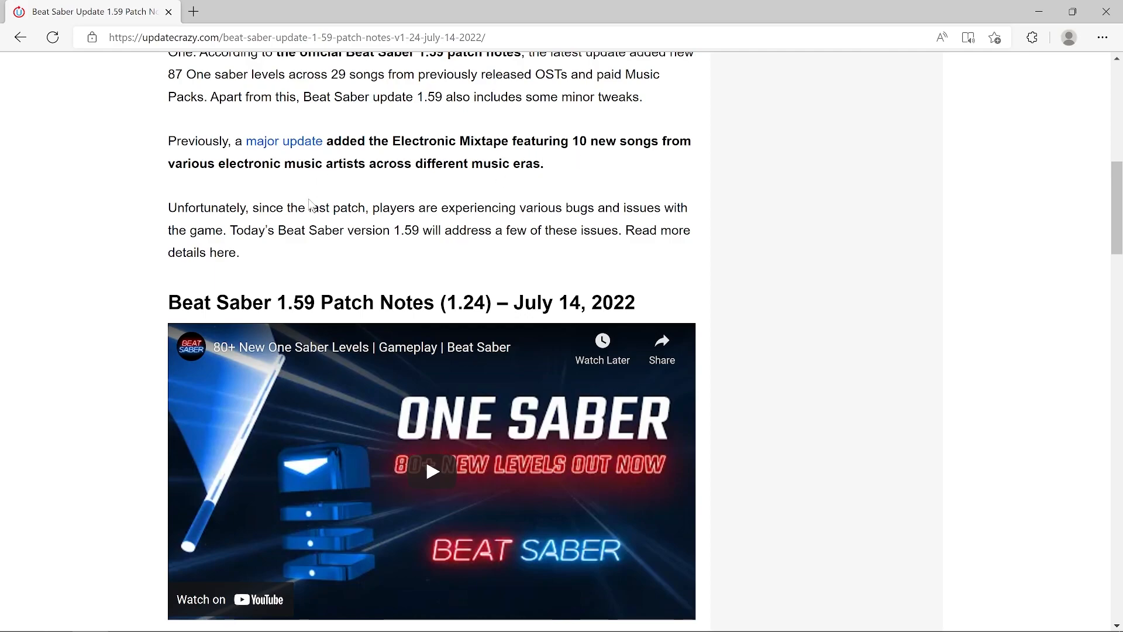
pyautogui.moveTo(310, 206)
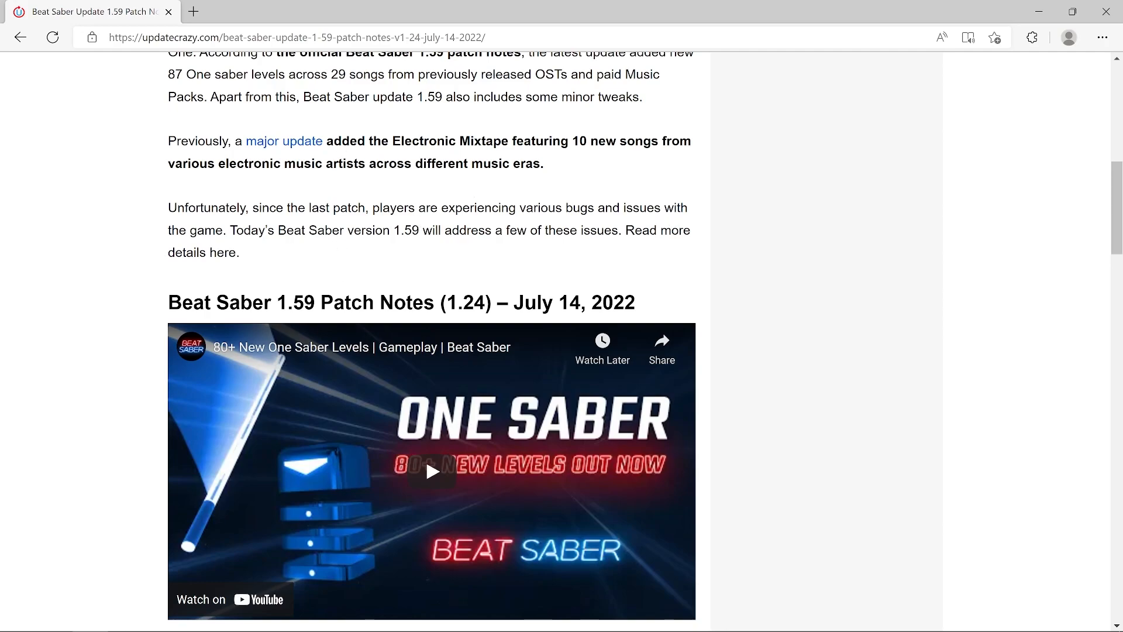
pyautogui.moveTo(466, 269)
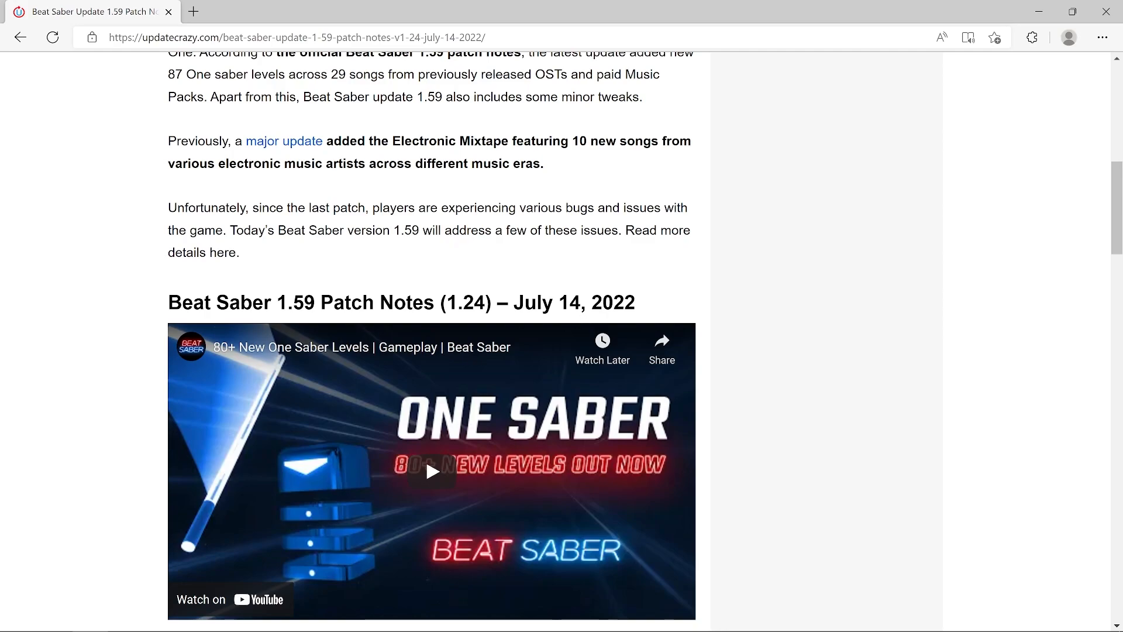
pyautogui.scroll(-3)
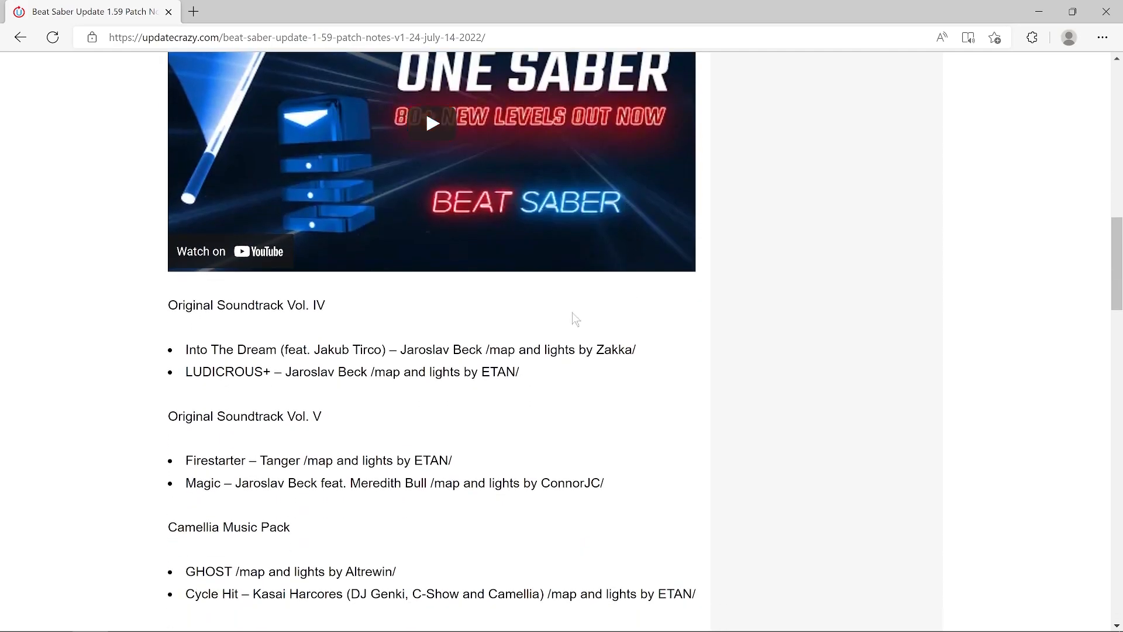
pyautogui.scroll(-3)
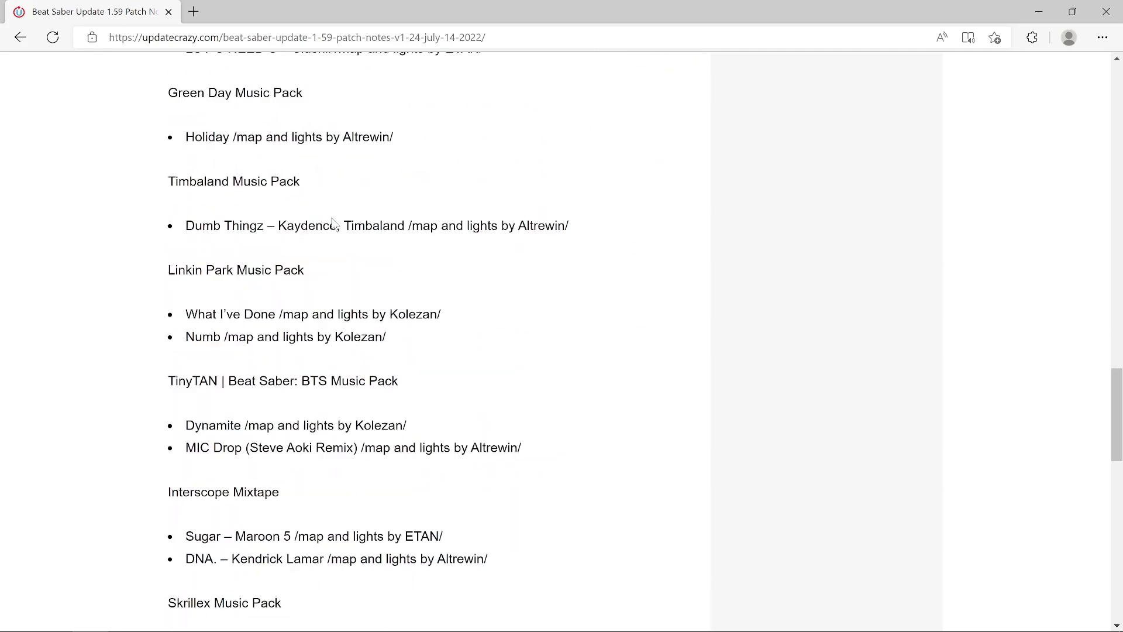
pyautogui.scroll(-3)
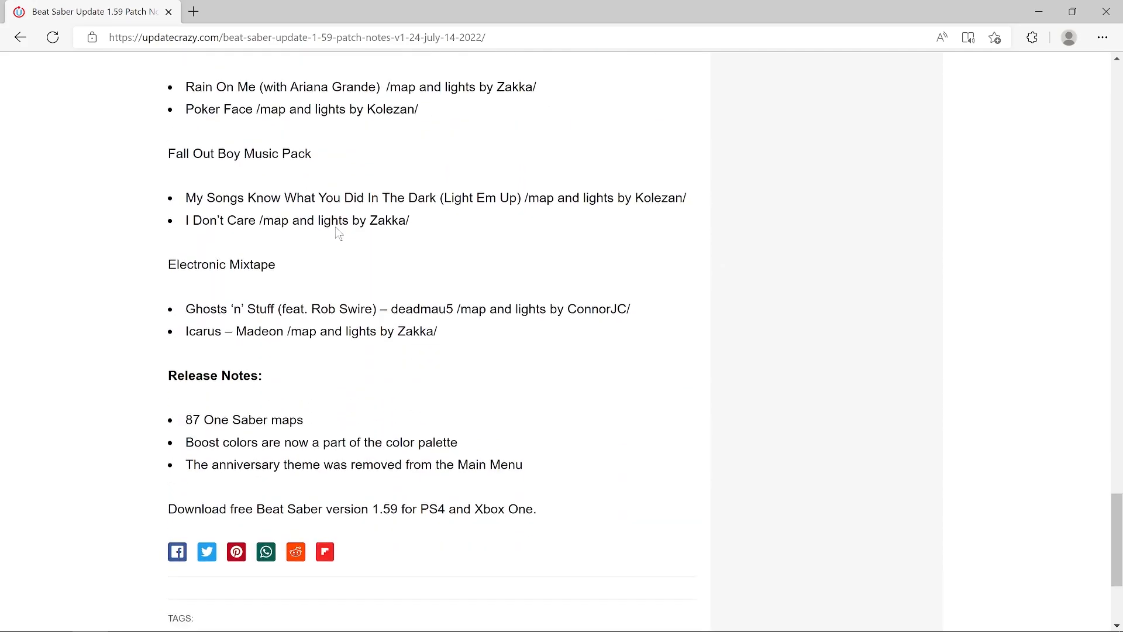
pyautogui.scroll(-3)
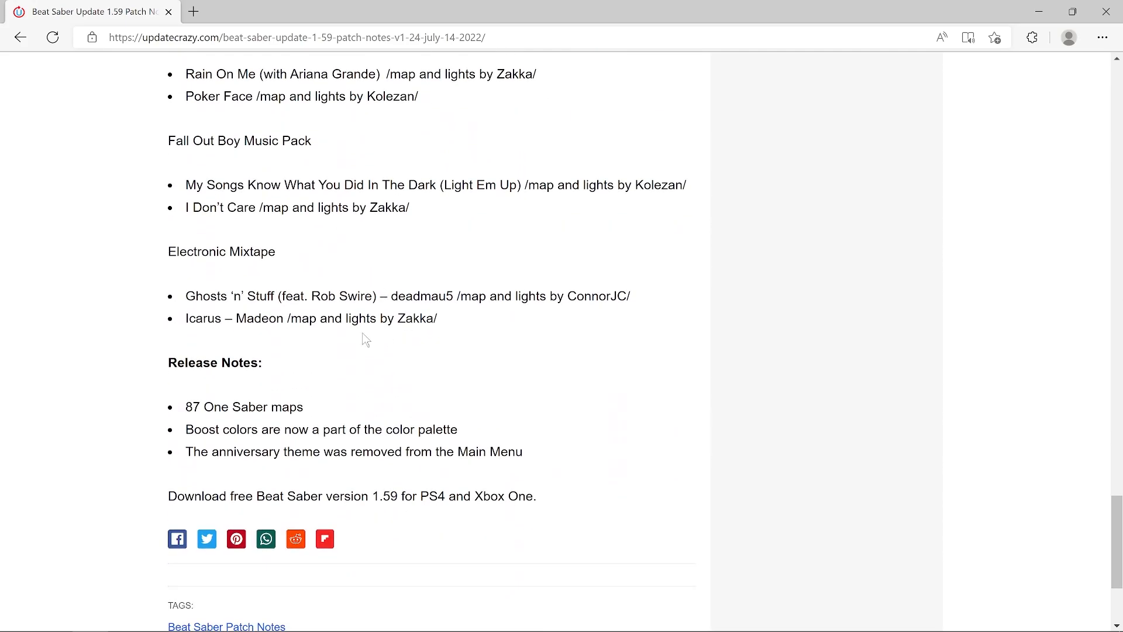
pyautogui.moveTo(219, 392)
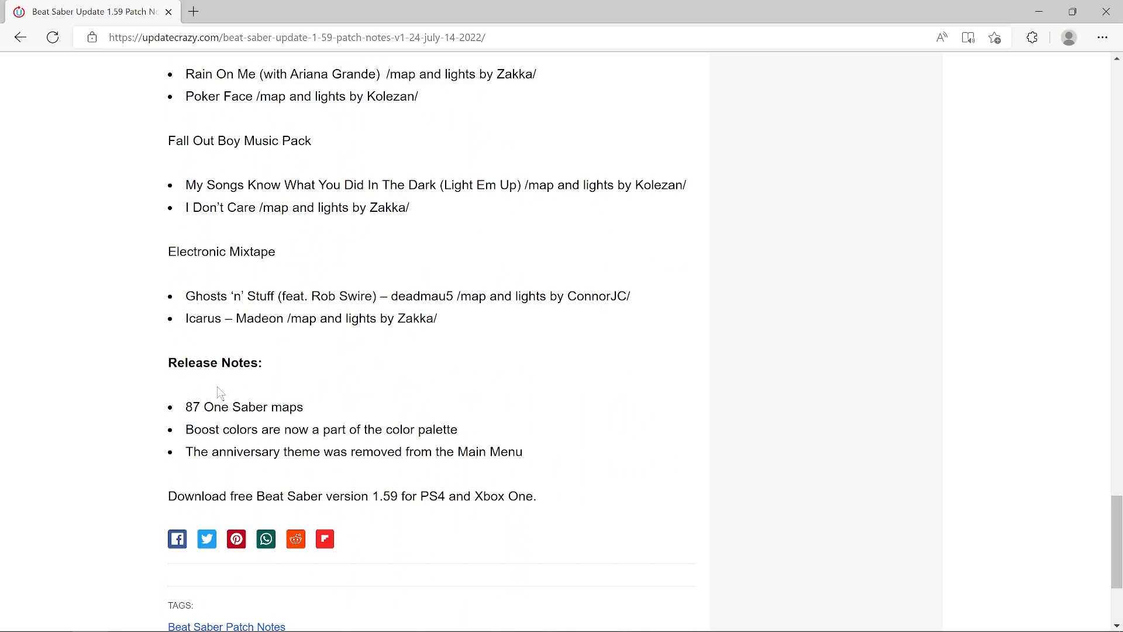
pyautogui.moveTo(265, 447)
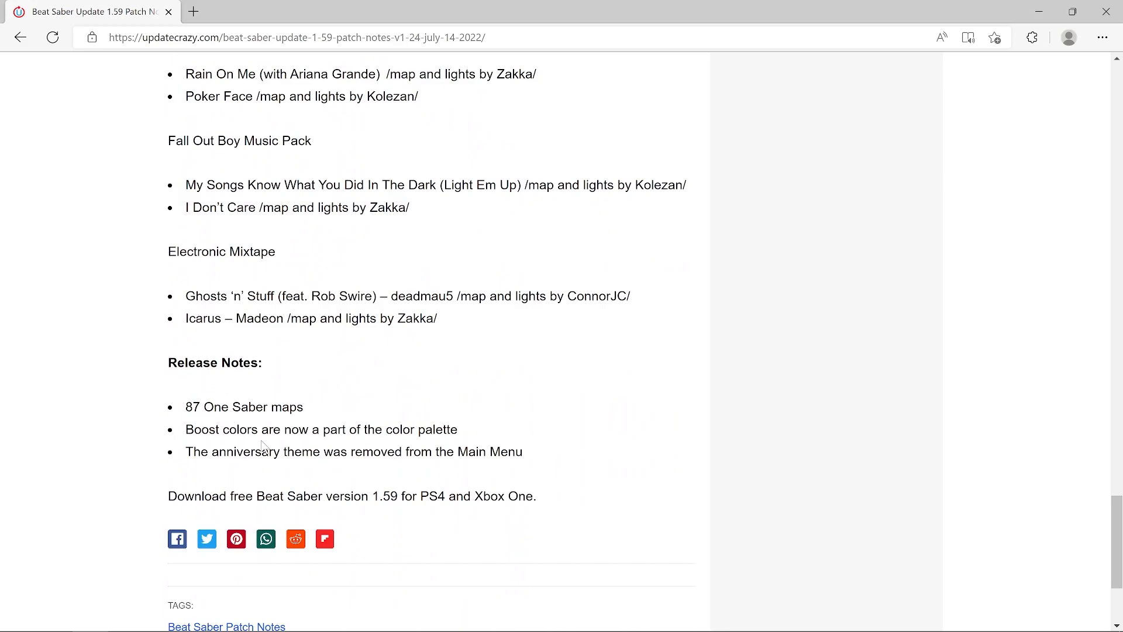
pyautogui.moveTo(316, 444)
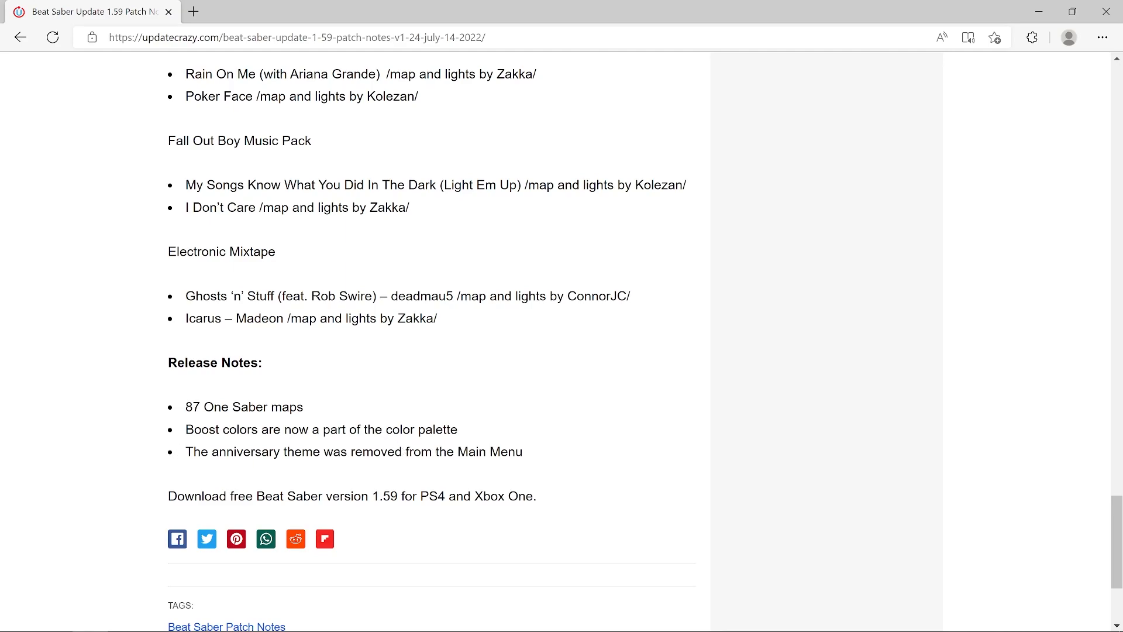
pyautogui.moveTo(339, 475)
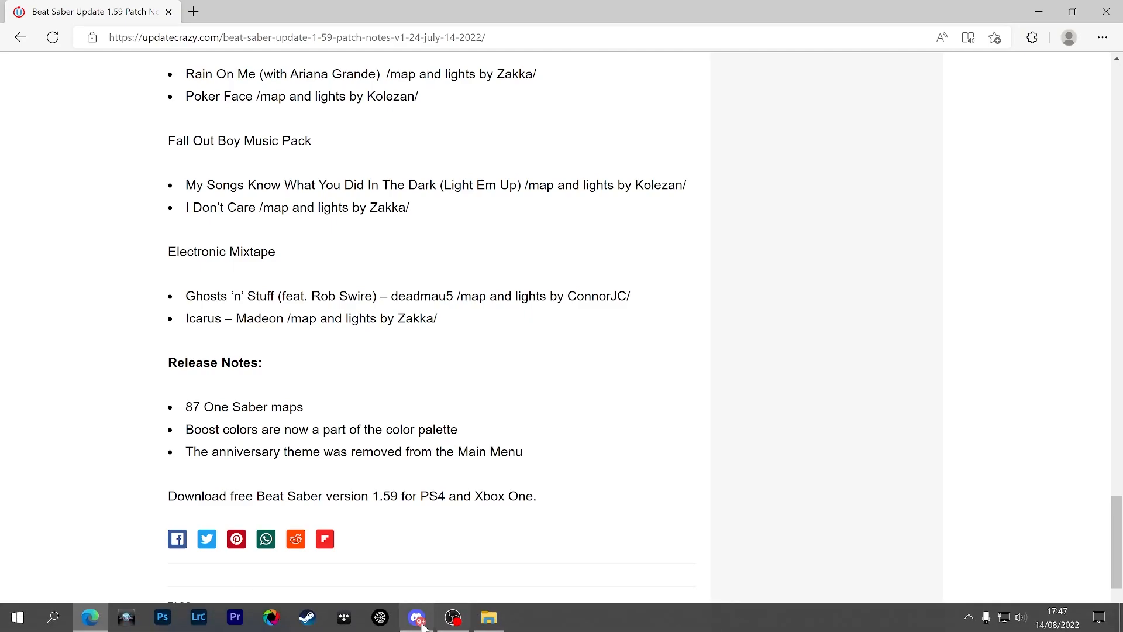
pyautogui.click(416, 616)
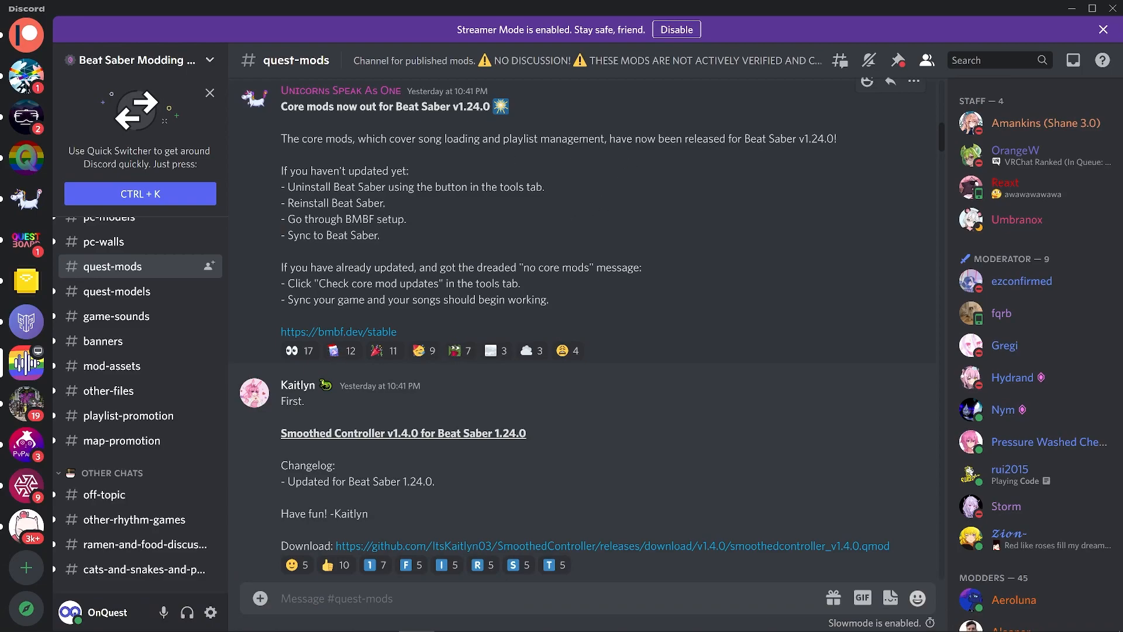
pyautogui.scroll(3)
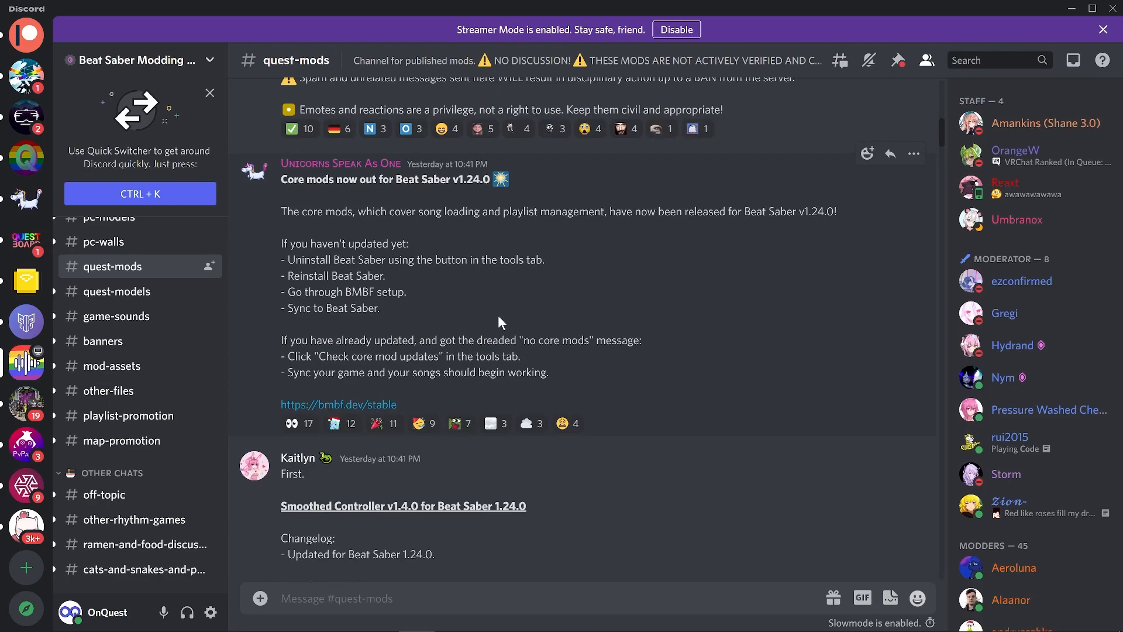
pyautogui.moveTo(472, 334)
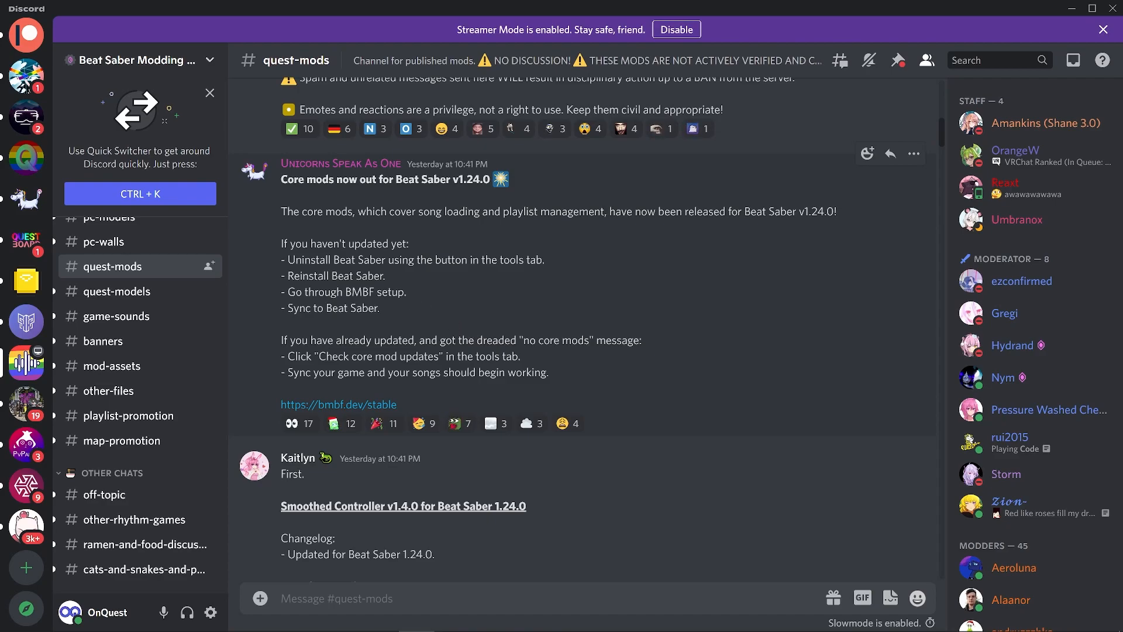
pyautogui.moveTo(456, 230)
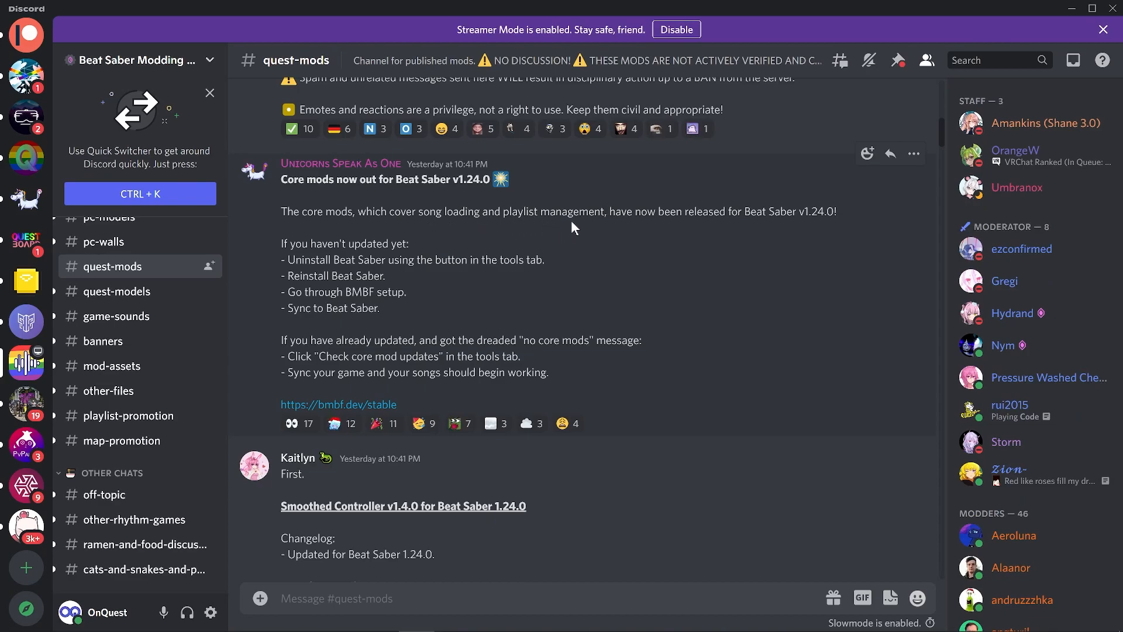
pyautogui.moveTo(839, 228)
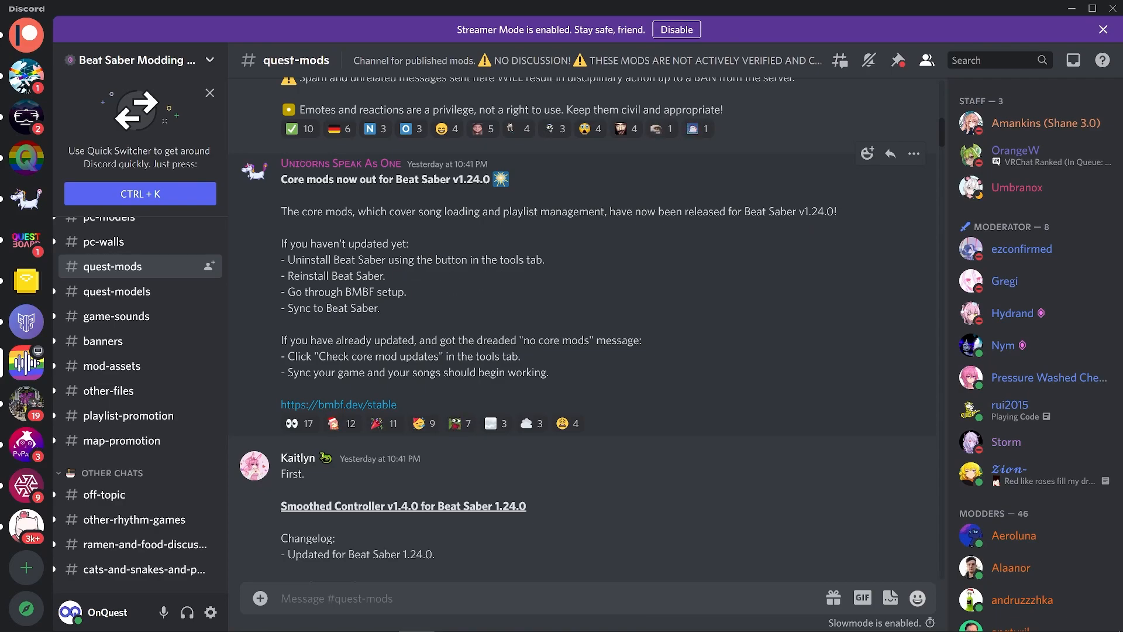
pyautogui.moveTo(385, 316)
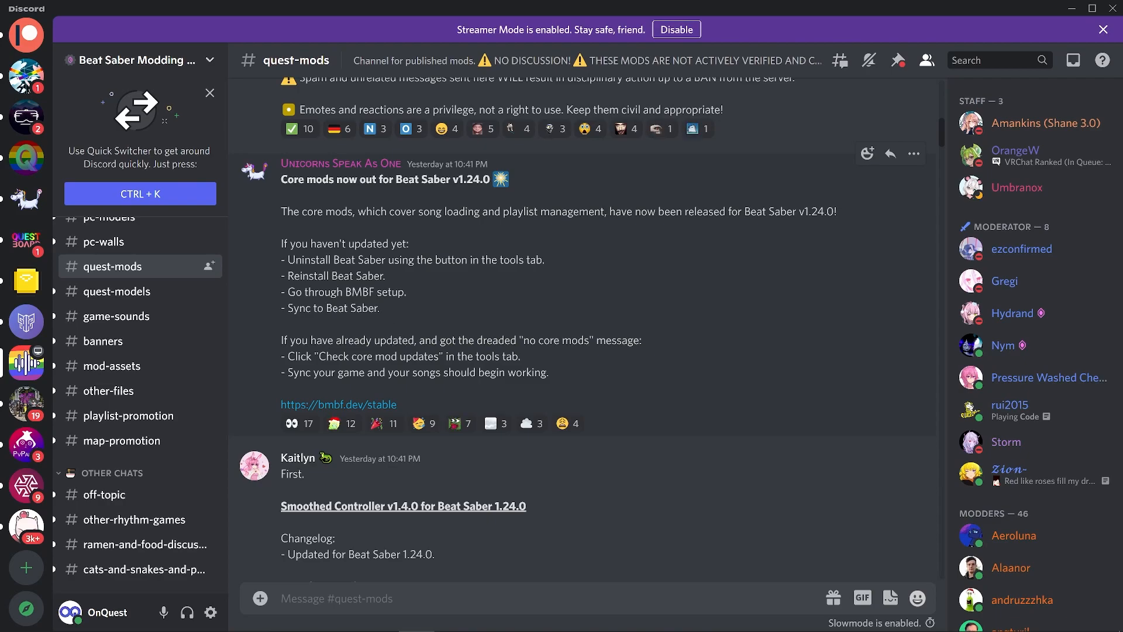
pyautogui.moveTo(429, 355)
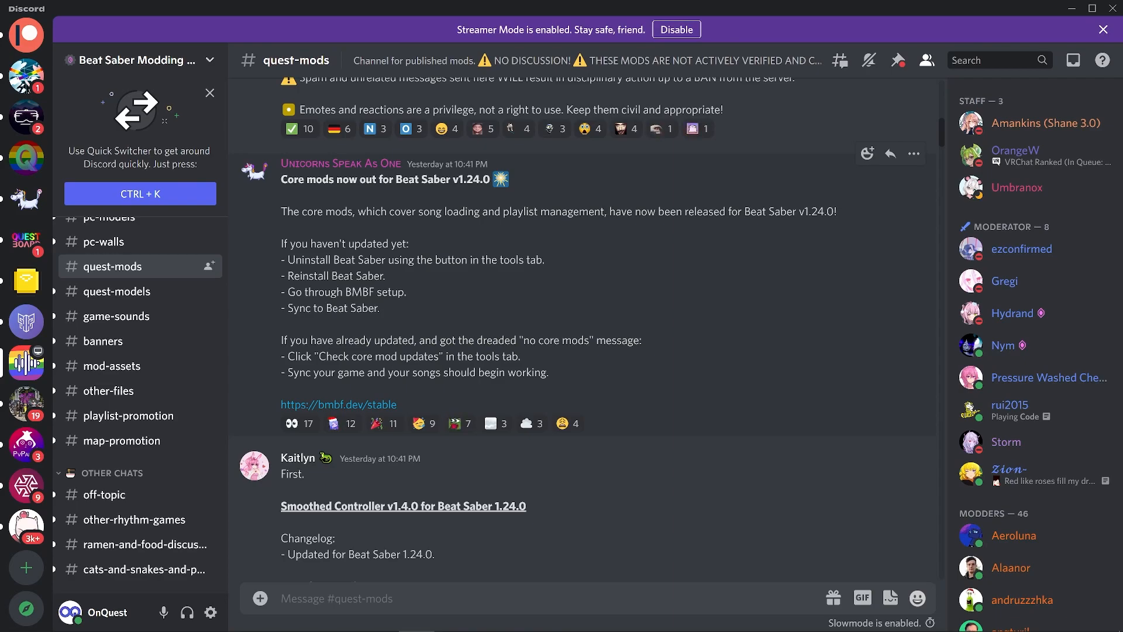
pyautogui.moveTo(440, 387)
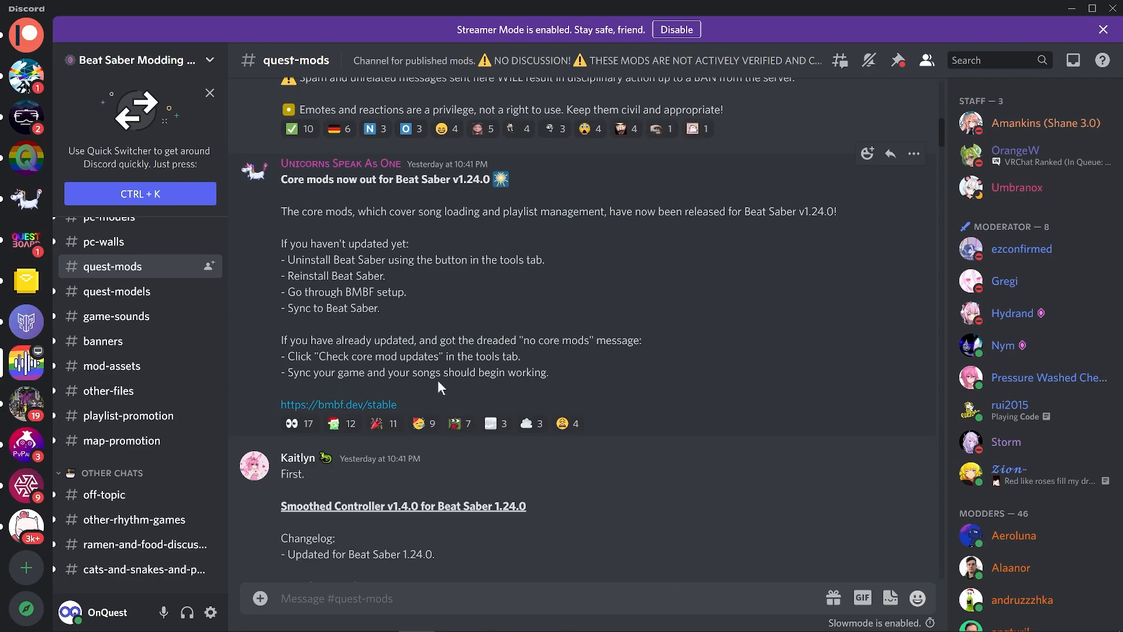
pyautogui.moveTo(648, 369)
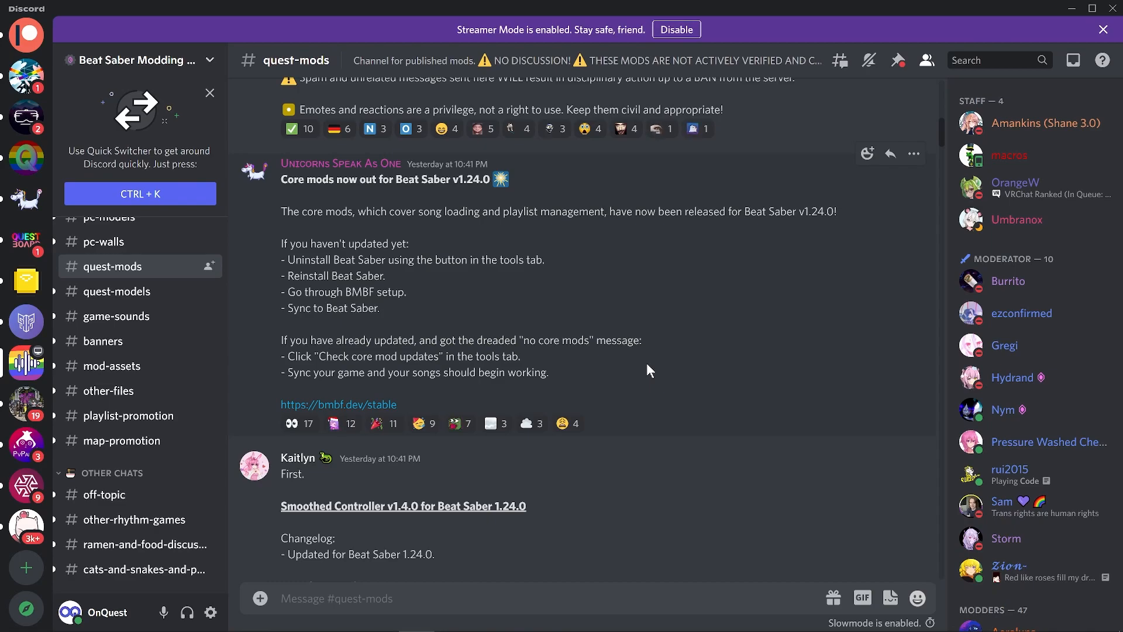
# Scroll #quest-mods past SearchFixes, SaberTailor, Custom Pillows and ImageCoverExpander to Difficulty Saver.
pyautogui.scroll(-3)
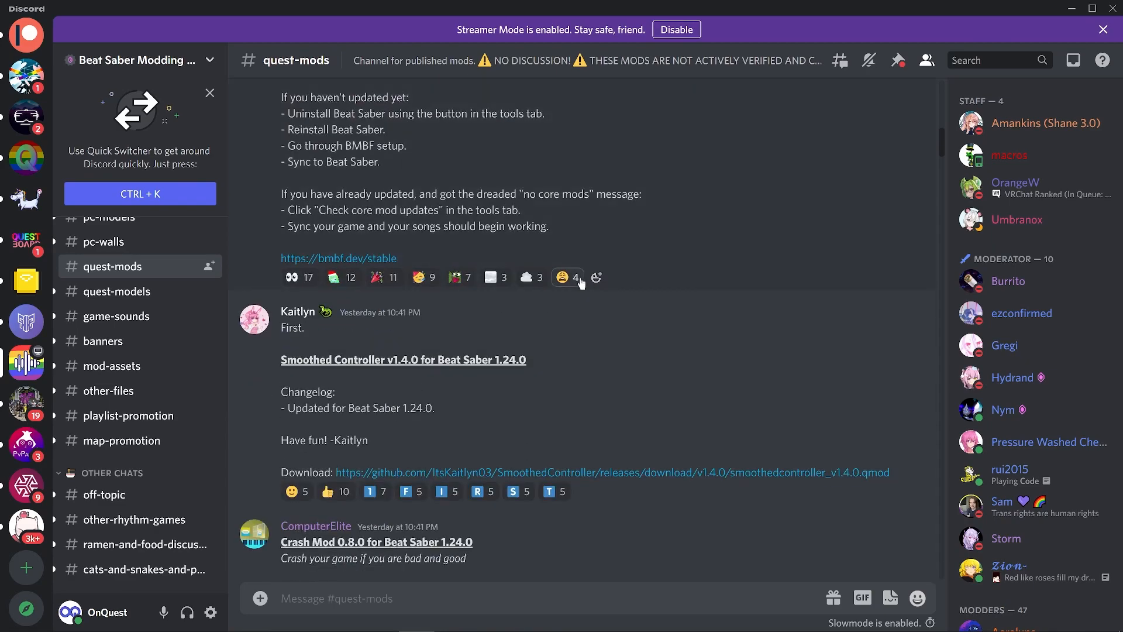
pyautogui.scroll(-3)
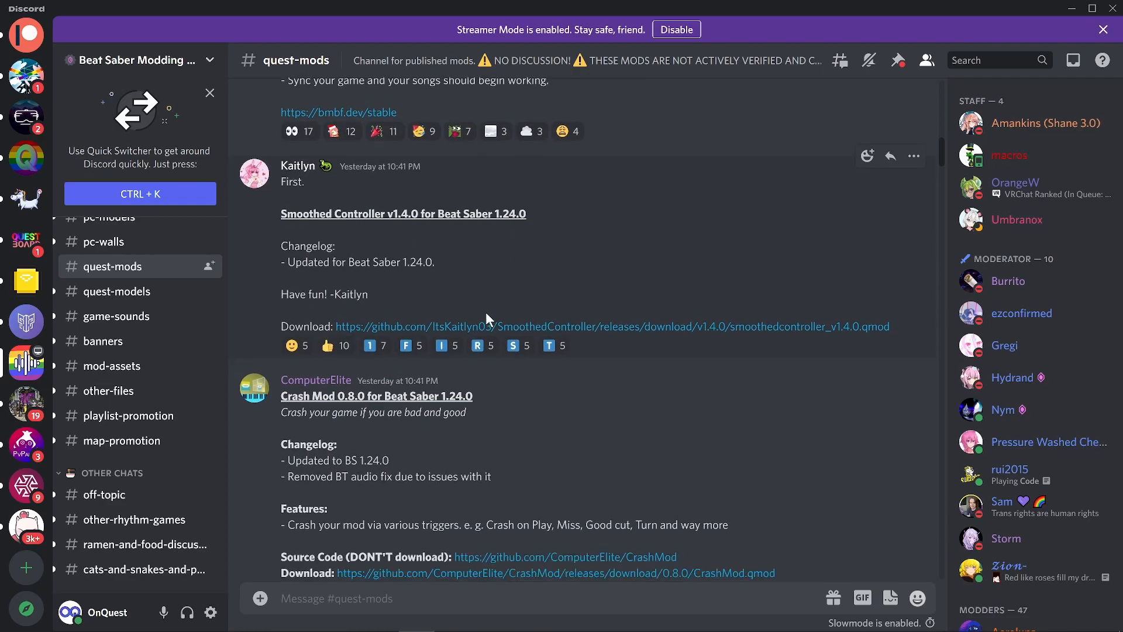
pyautogui.scroll(-3)
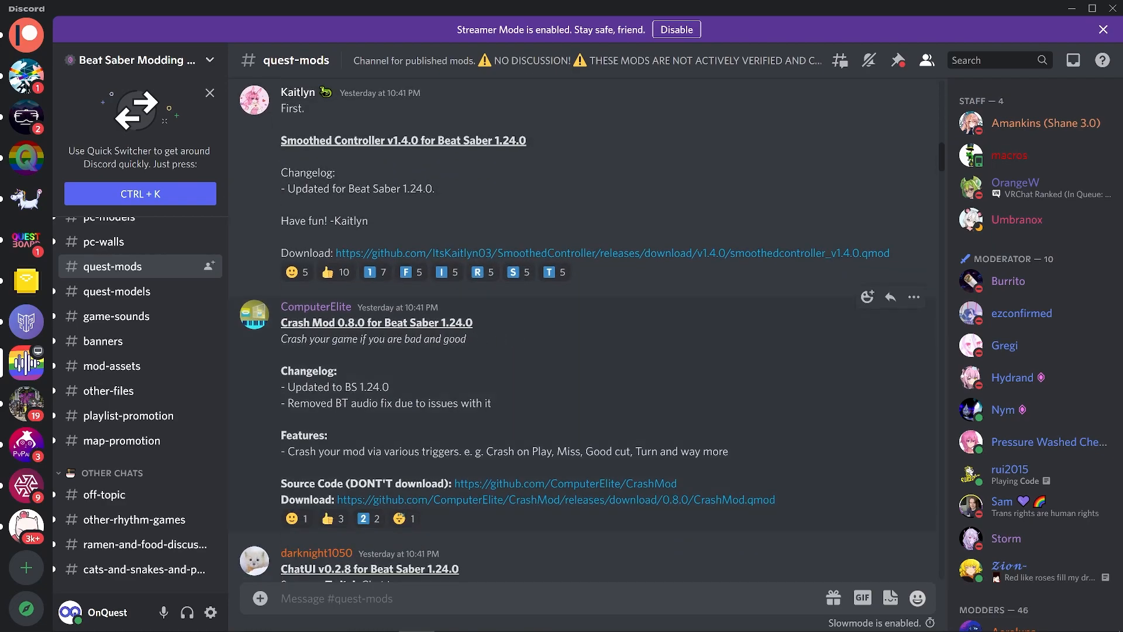
pyautogui.scroll(-3)
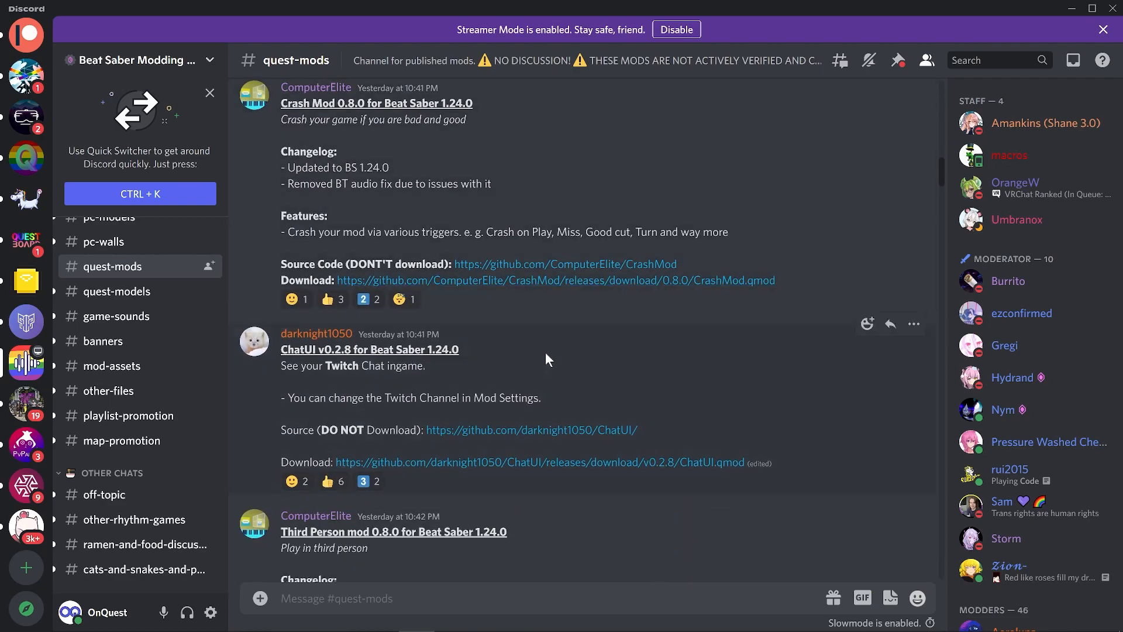
pyautogui.scroll(-3)
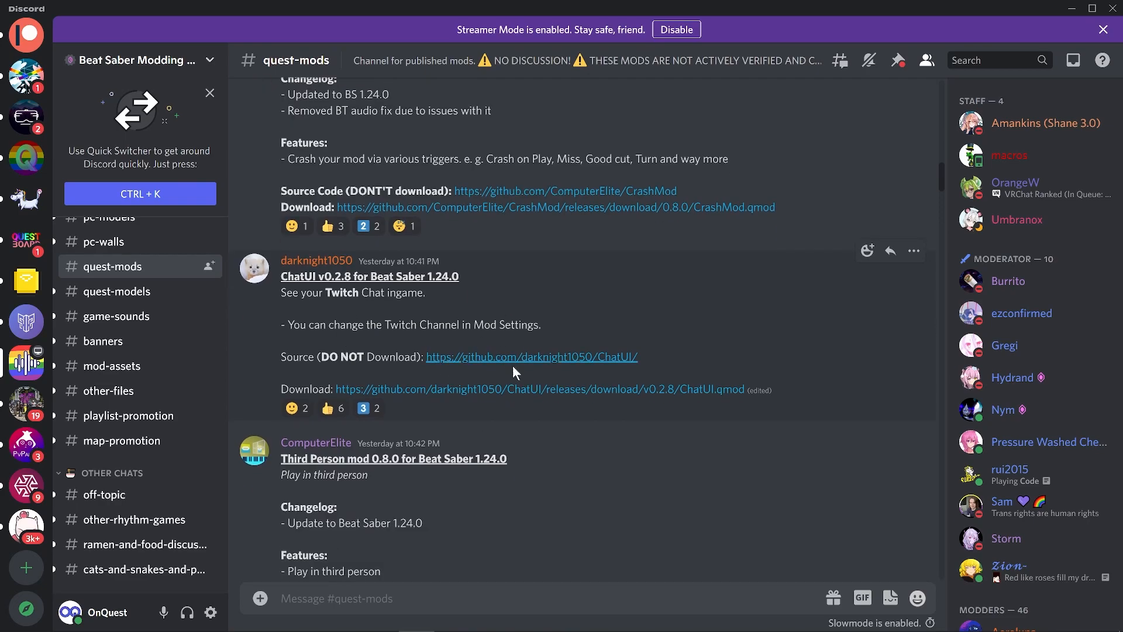
pyautogui.scroll(-3)
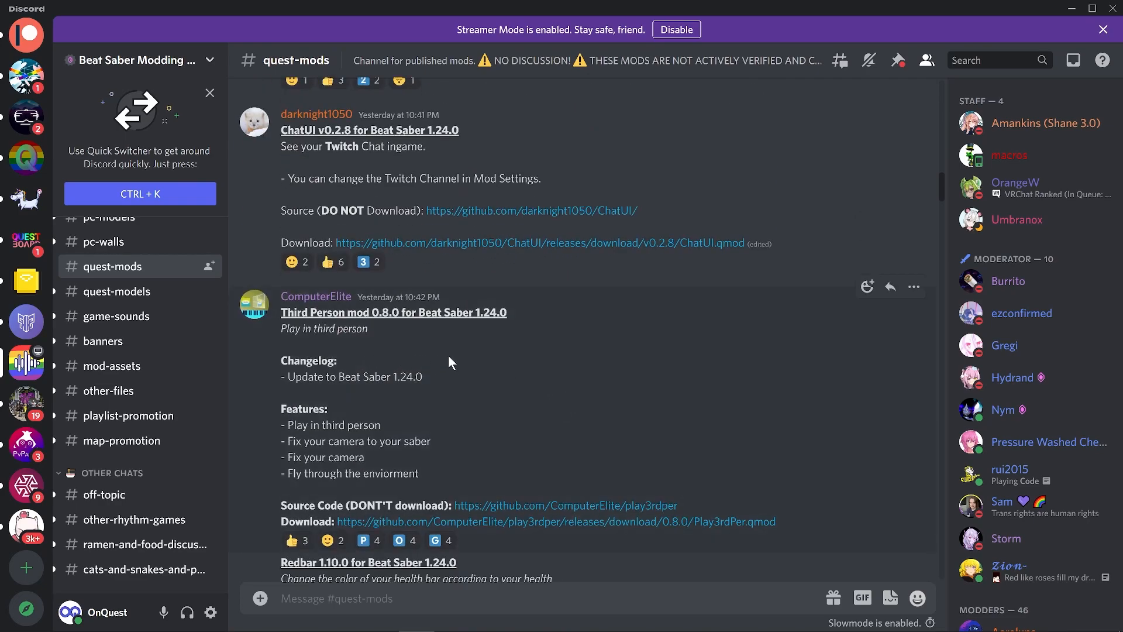
pyautogui.scroll(-3)
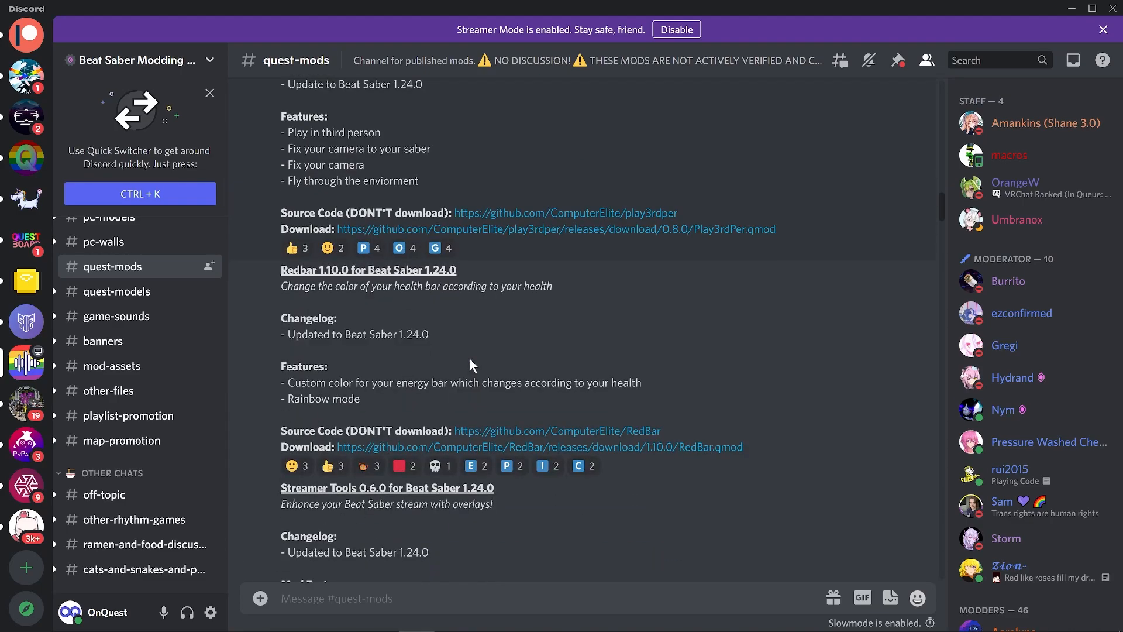
pyautogui.moveTo(417, 362)
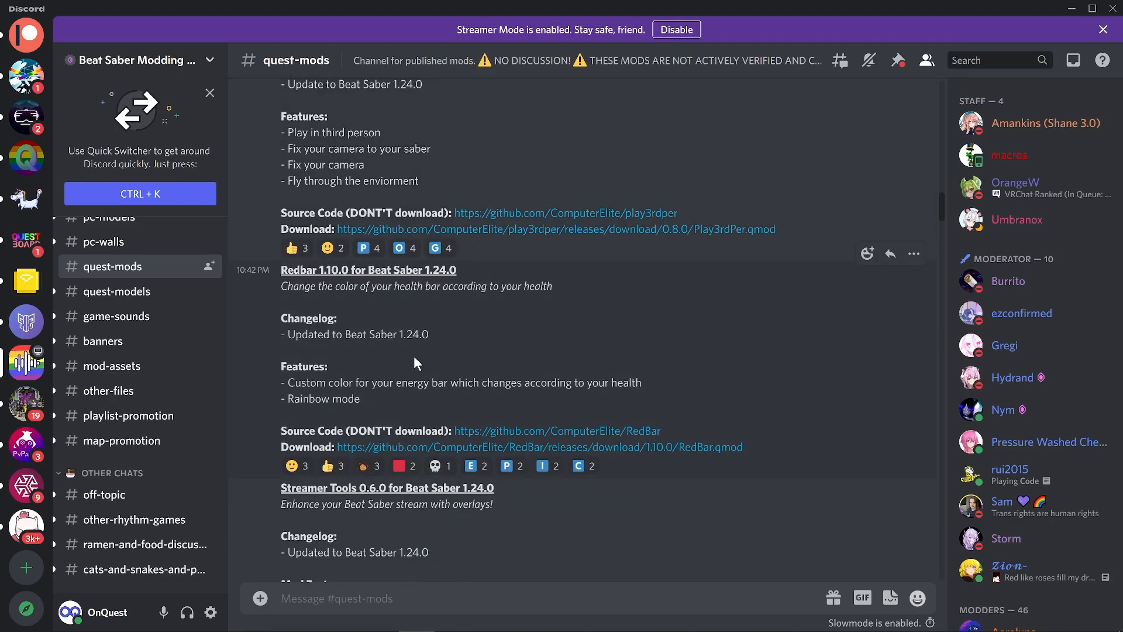
pyautogui.scroll(-3)
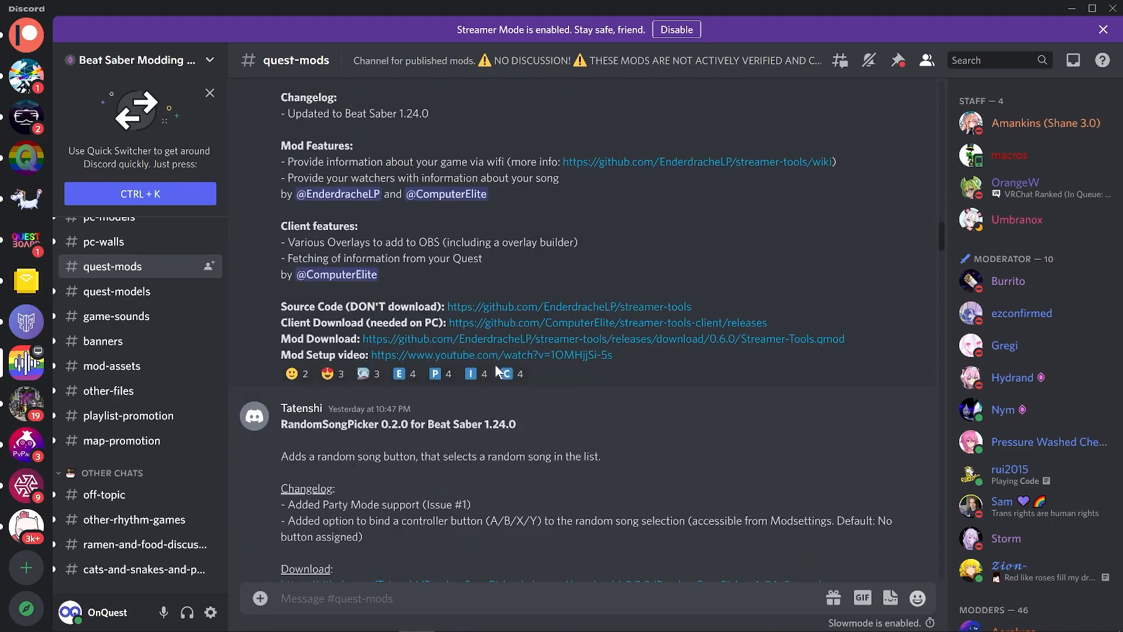
pyautogui.scroll(-3)
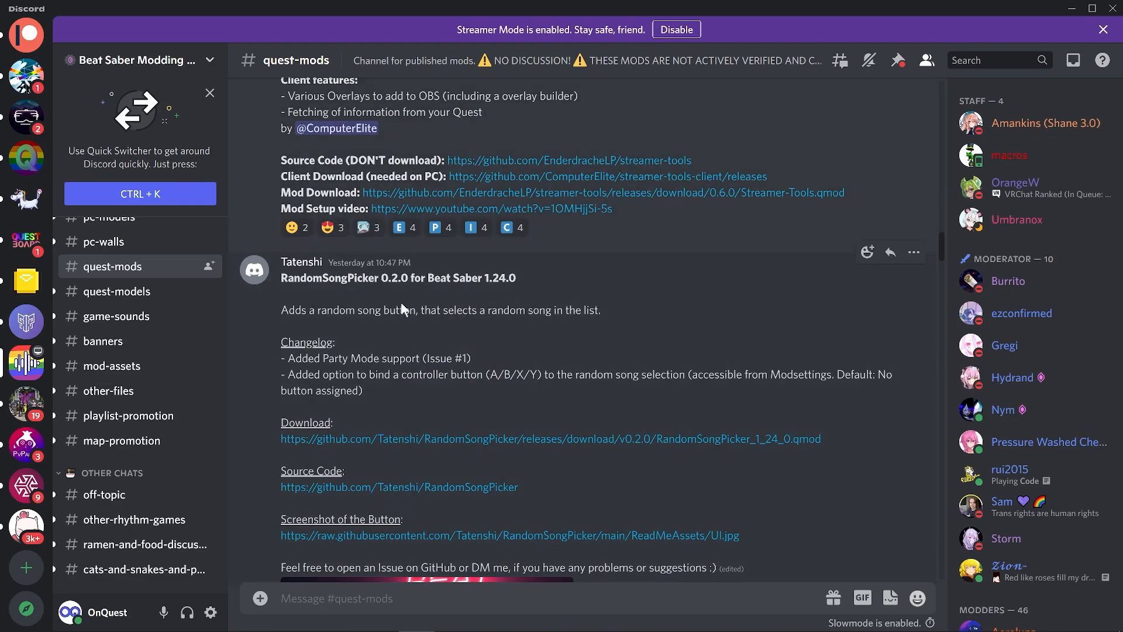
pyautogui.moveTo(607, 332)
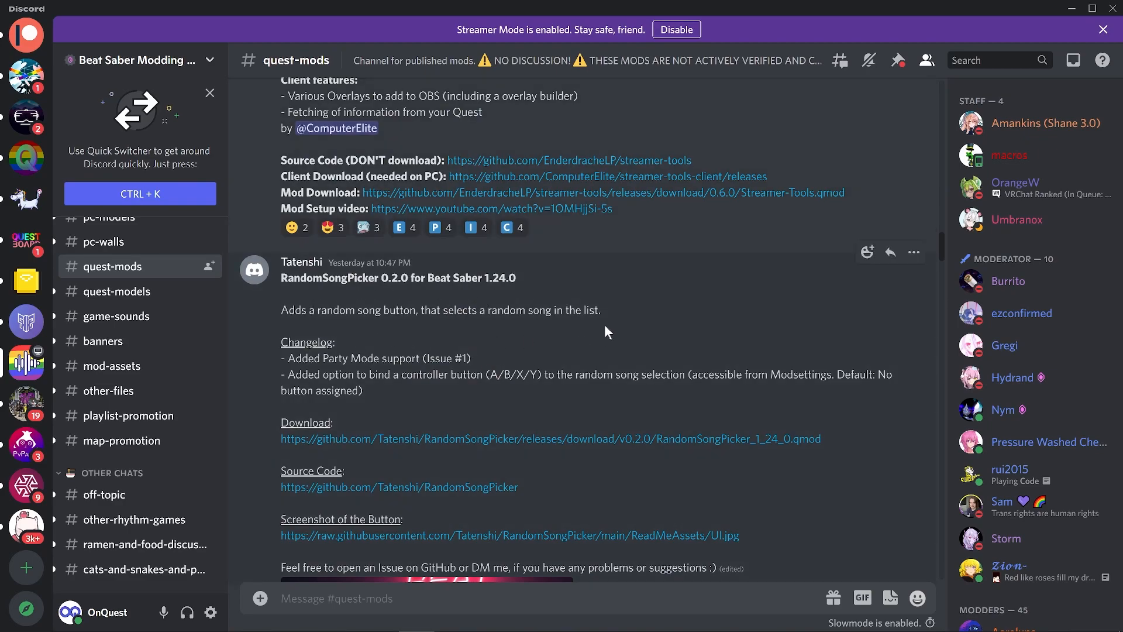
pyautogui.scroll(-3)
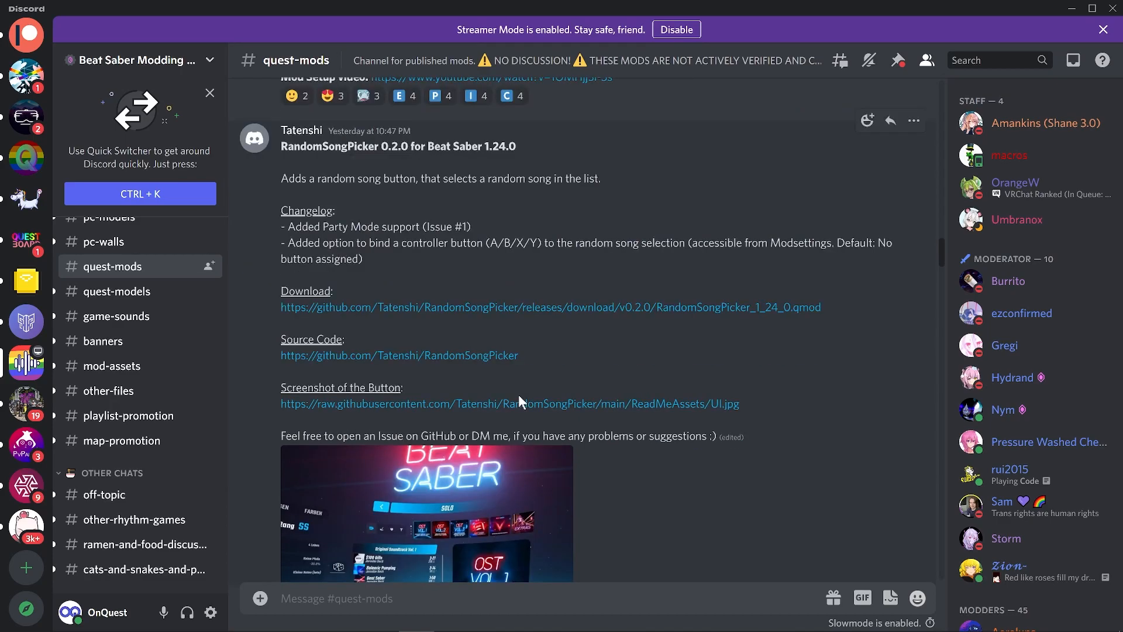
pyautogui.scroll(-3)
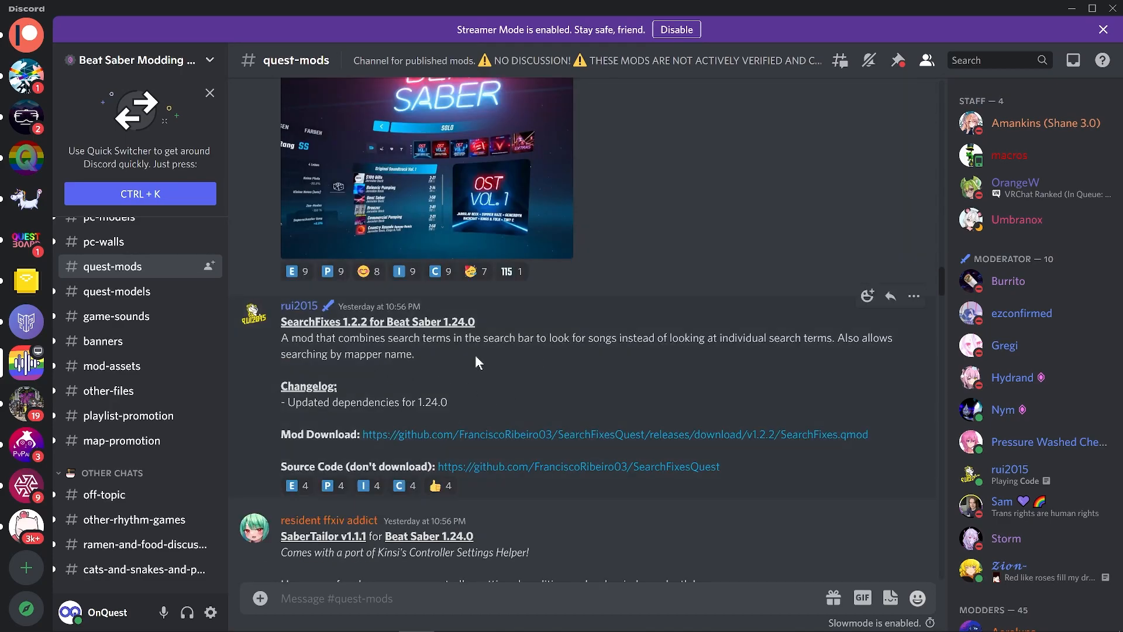
pyautogui.scroll(-3)
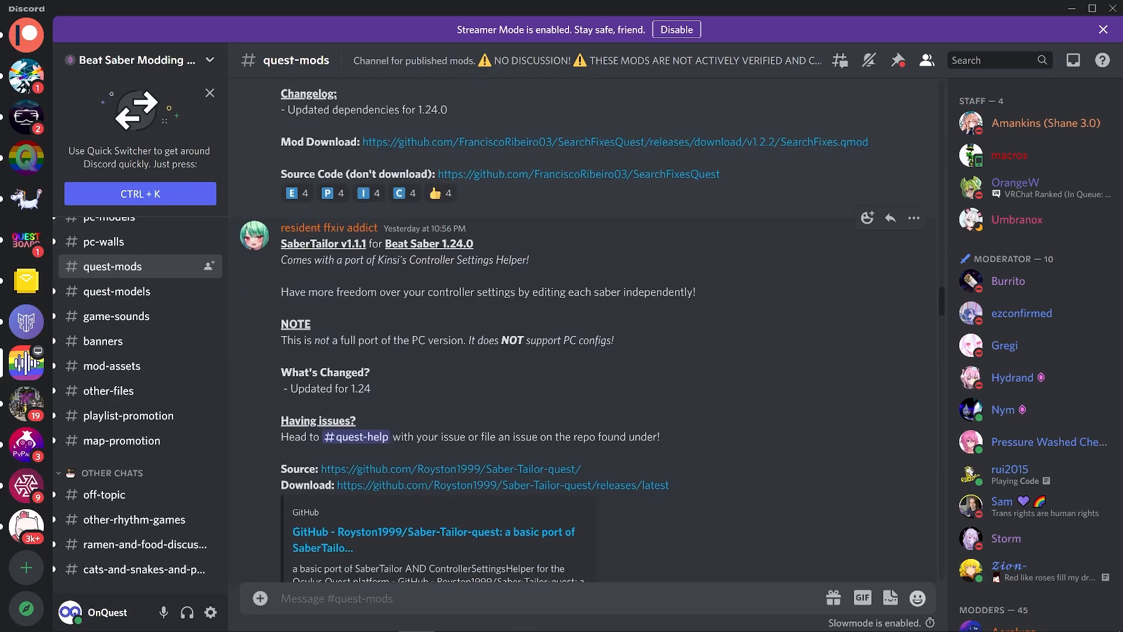
pyautogui.scroll(-3)
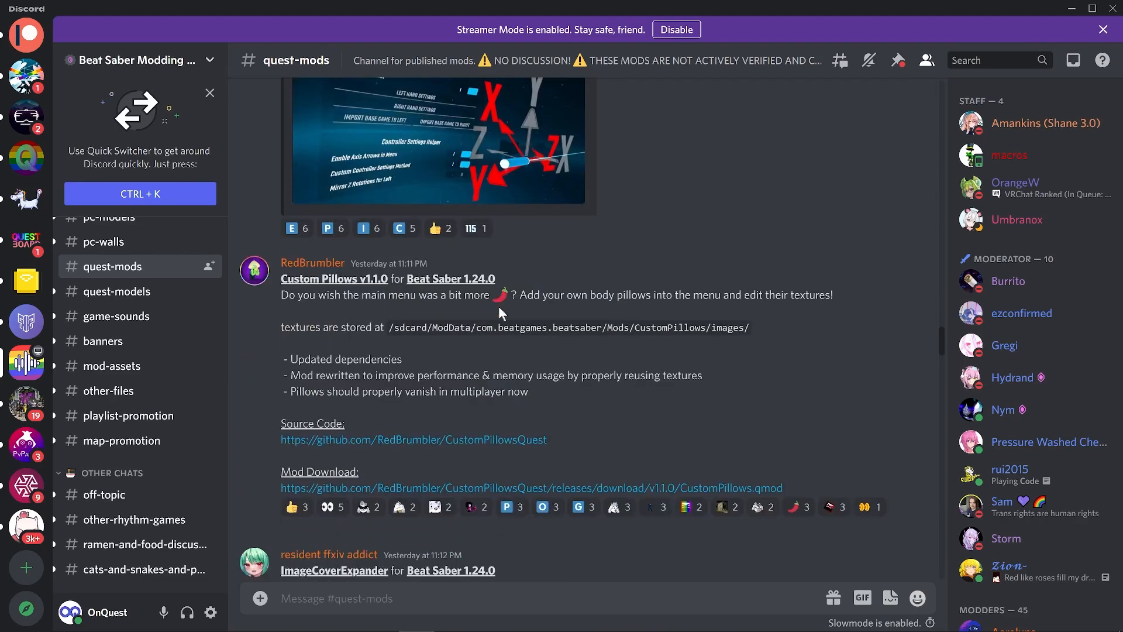
pyautogui.scroll(-3)
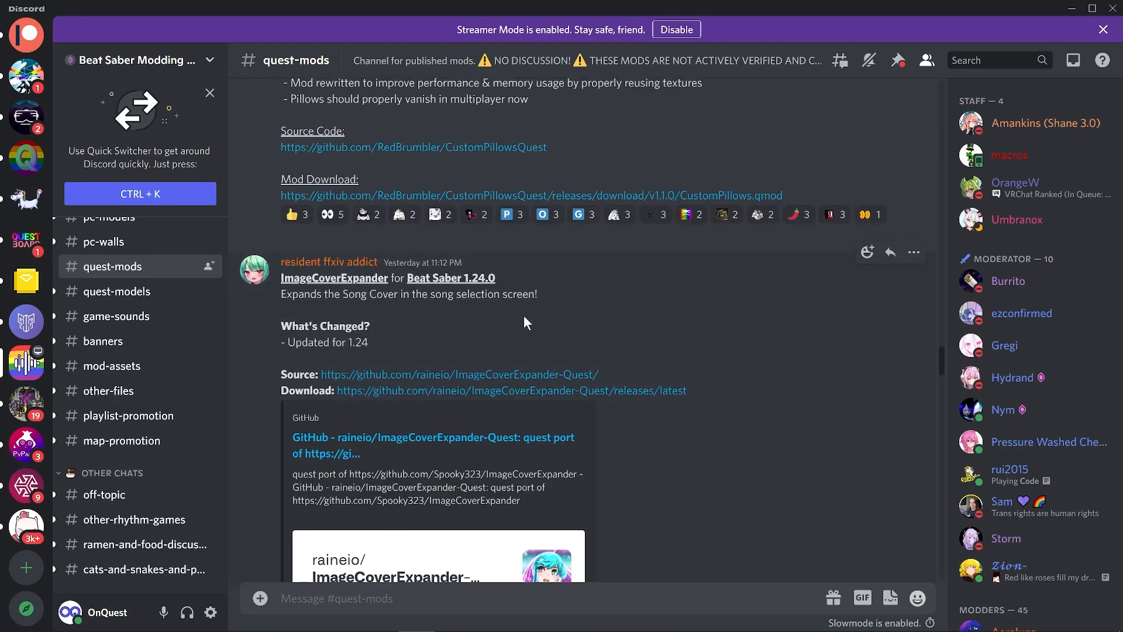
pyautogui.scroll(-3)
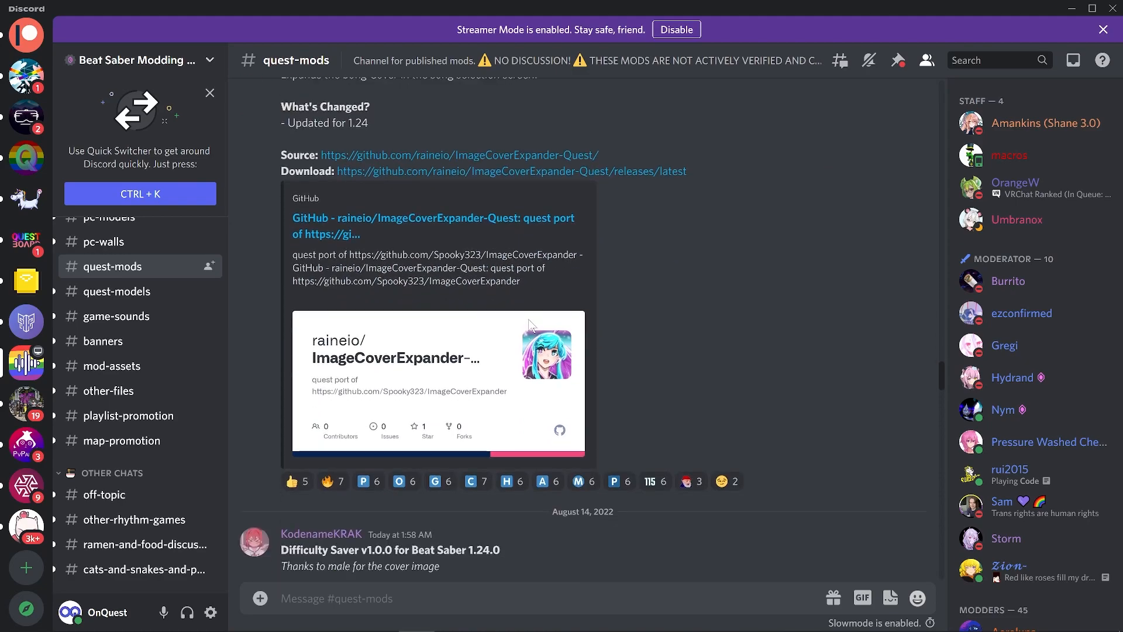
# Scroll past Faster Scroll, Chroma, QuestSounds and ClockMod to the Noodle Extensions hotfix.
pyautogui.scroll(-3)
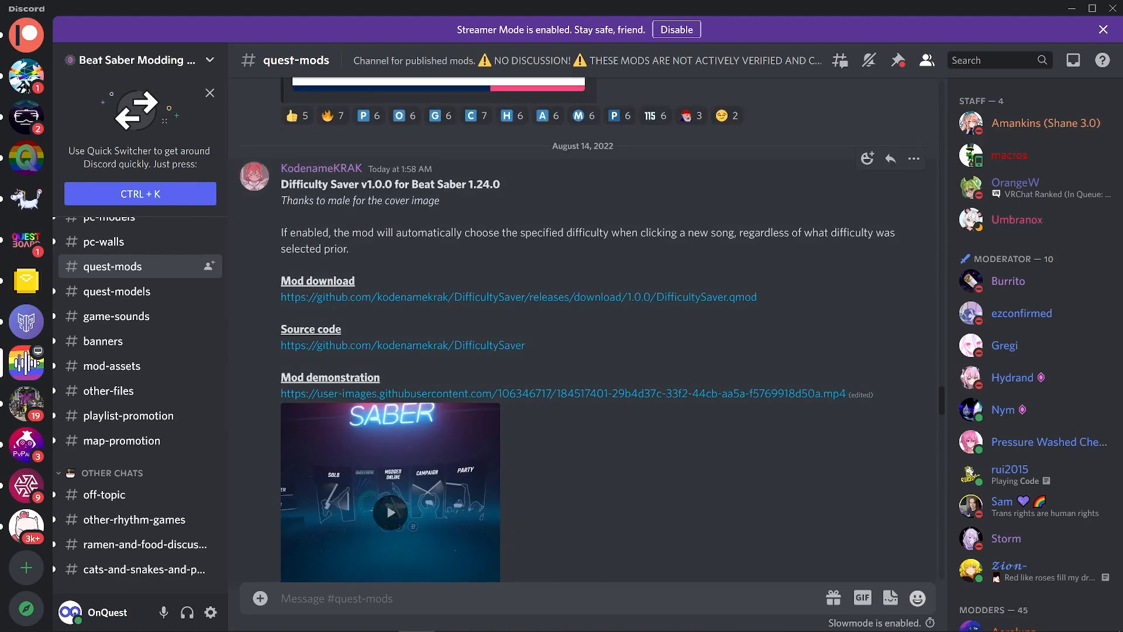
pyautogui.scroll(-3)
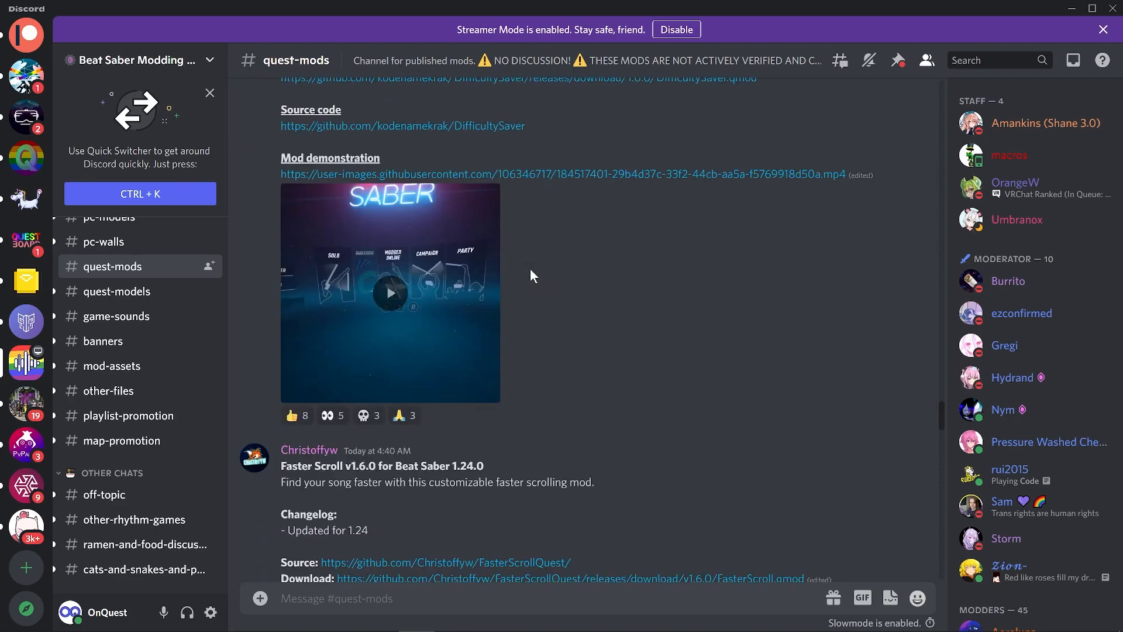
pyautogui.scroll(-3)
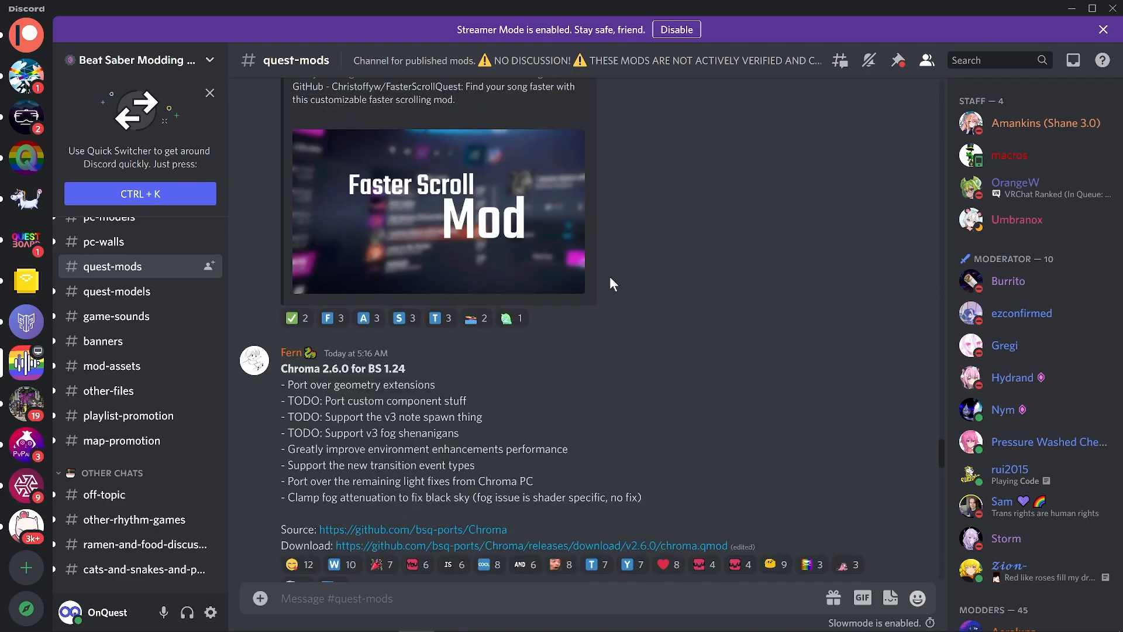
pyautogui.scroll(-3)
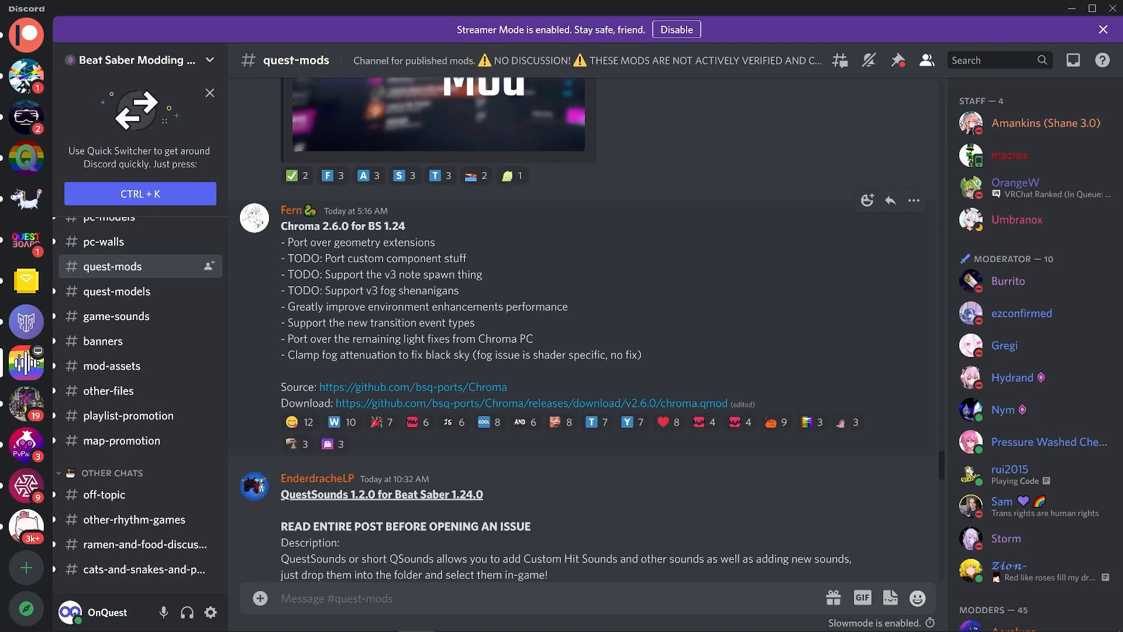
pyautogui.moveTo(350, 307)
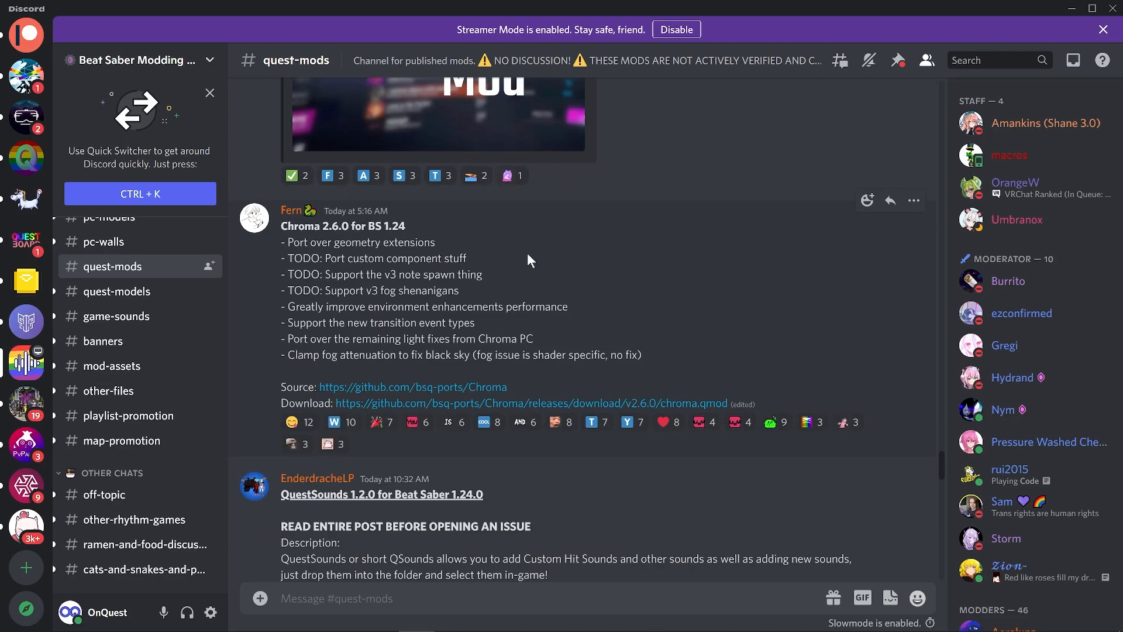
pyautogui.scroll(-3)
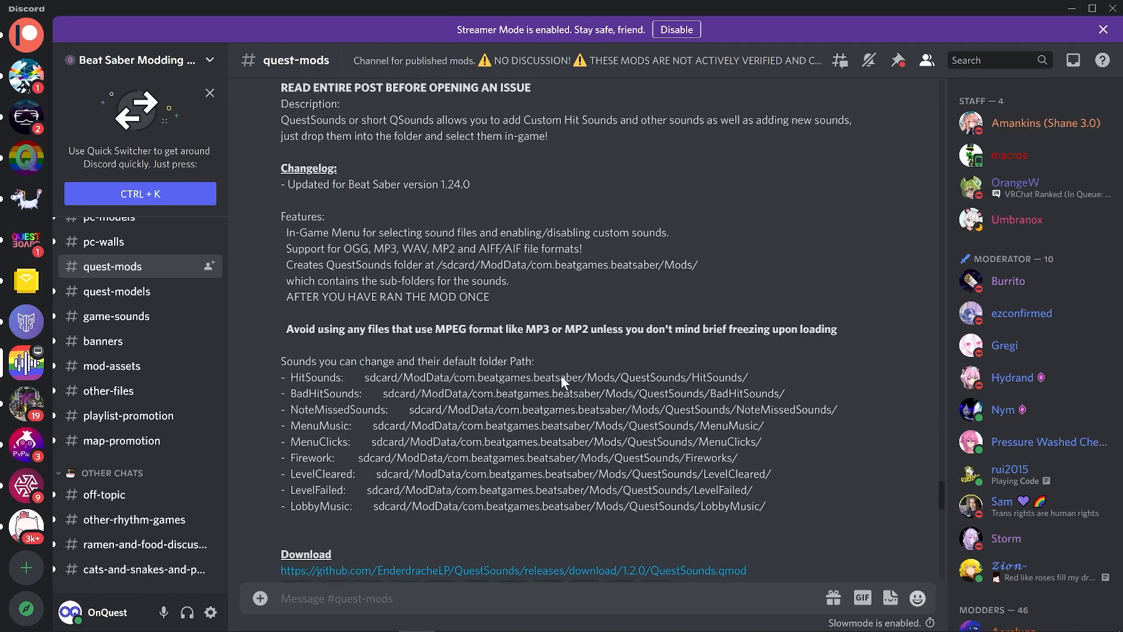
pyautogui.scroll(-3)
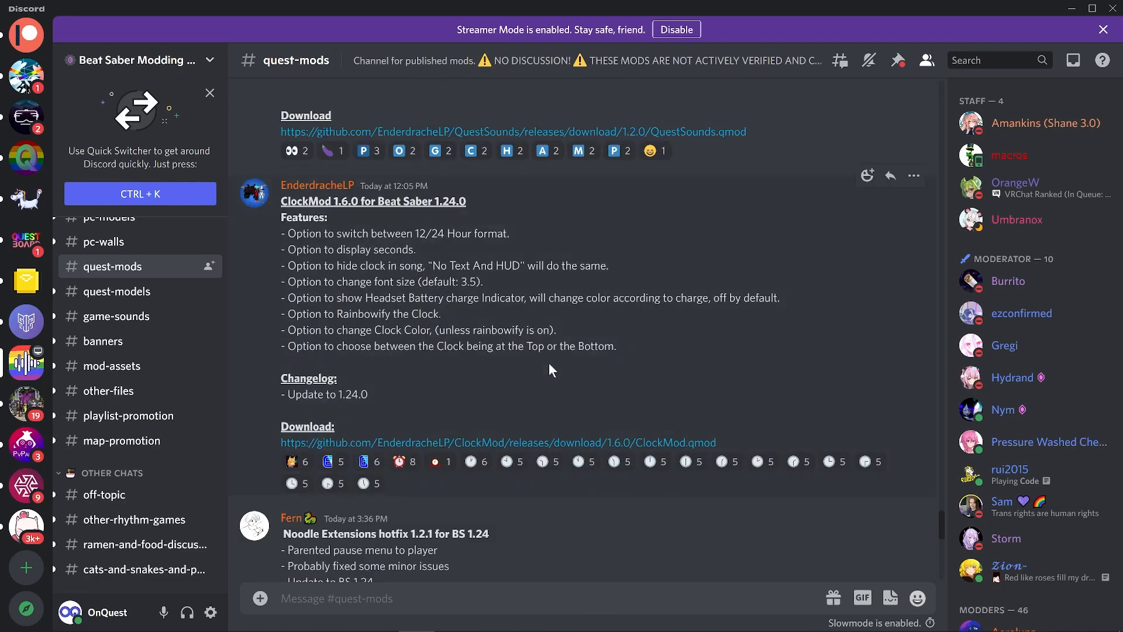
pyautogui.scroll(-3)
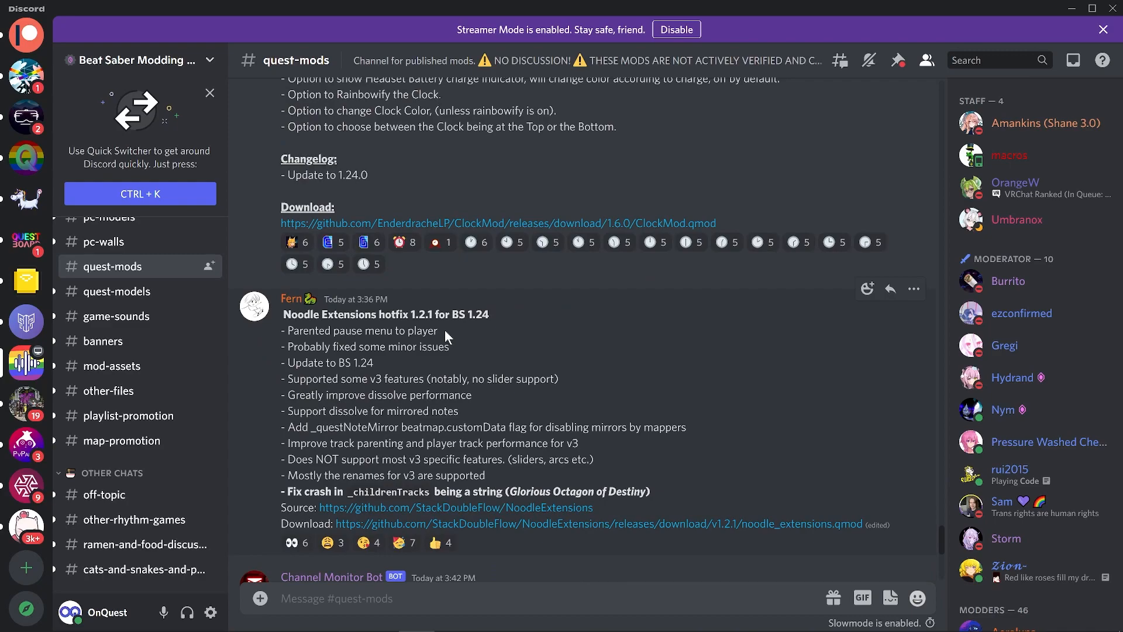
pyautogui.moveTo(430, 327)
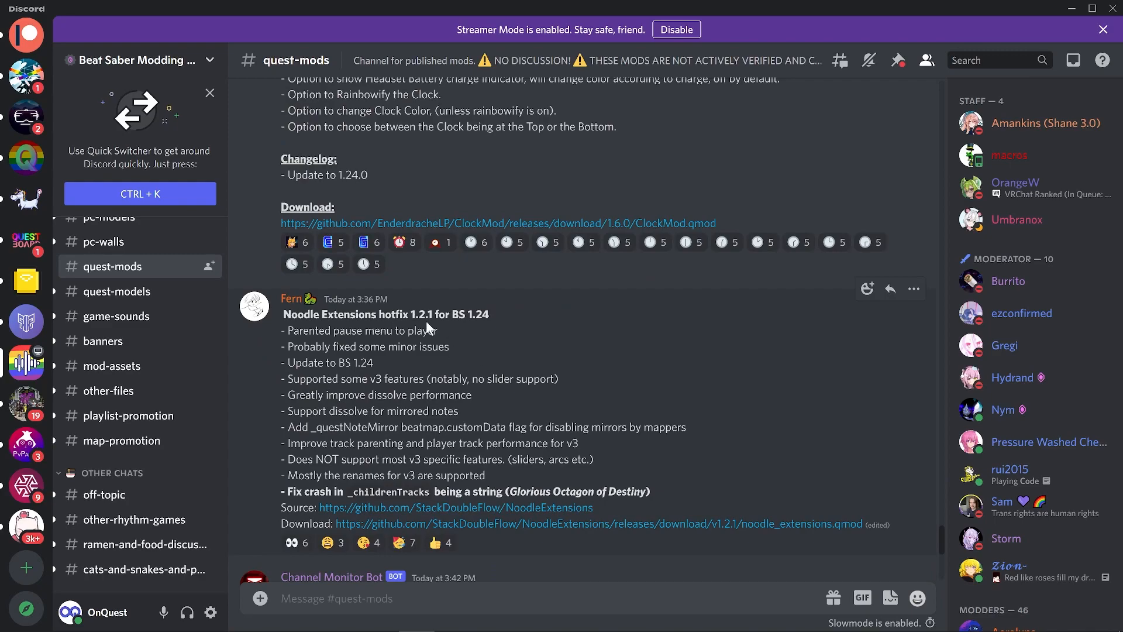
pyautogui.scroll(-3)
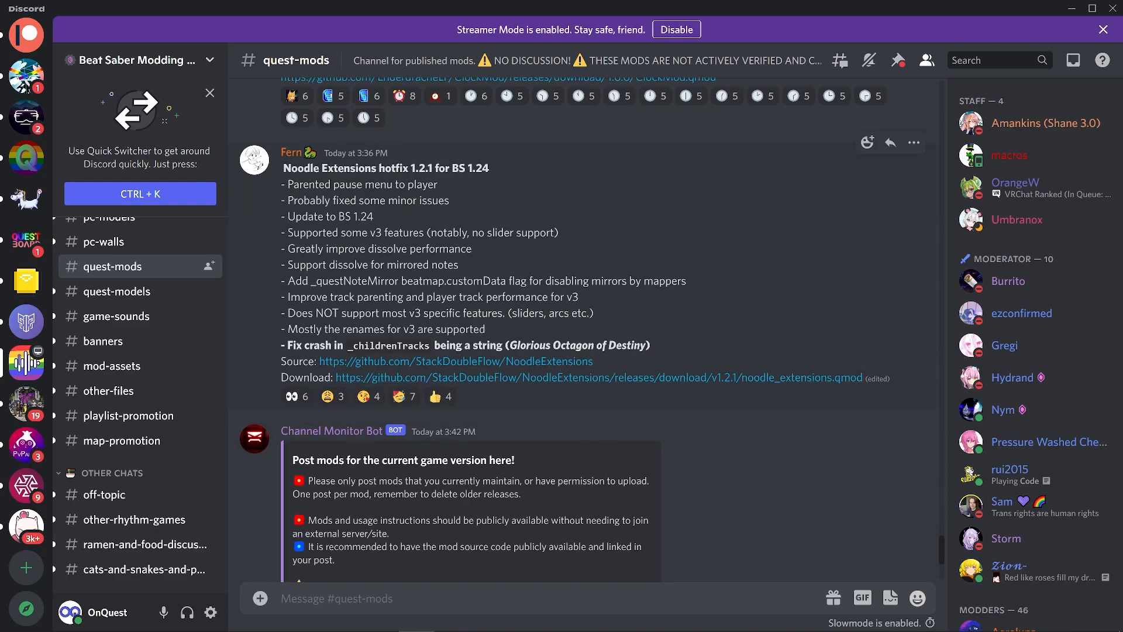
# Scroll to the bottom to show the Channel Monitor Bot's posting rules.
pyautogui.scroll(-3)
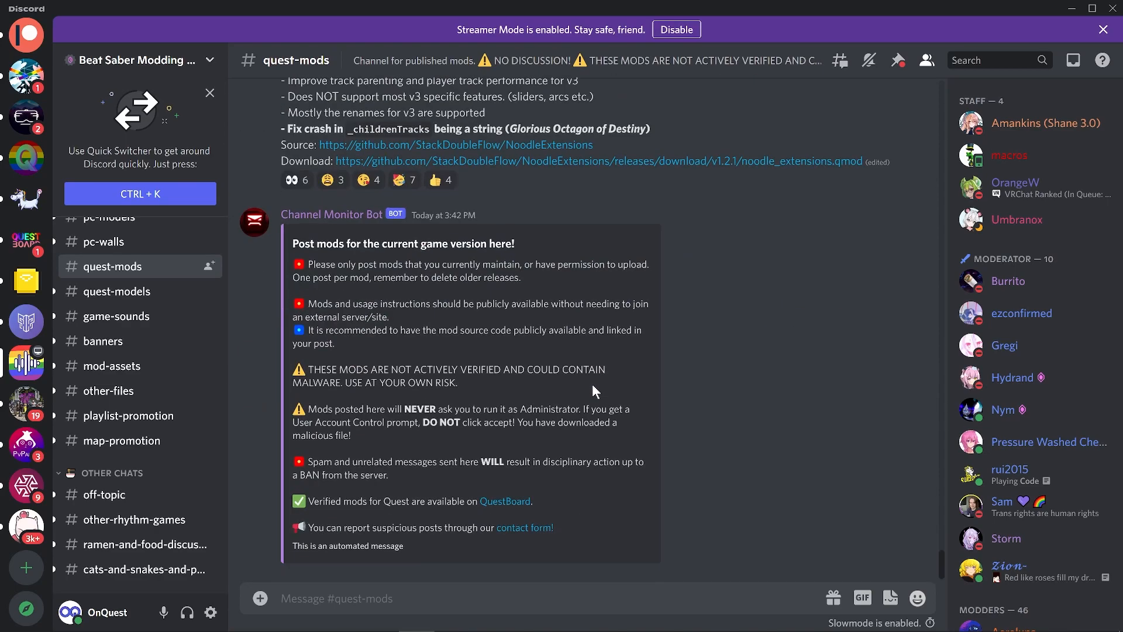
pyautogui.moveTo(594, 390)
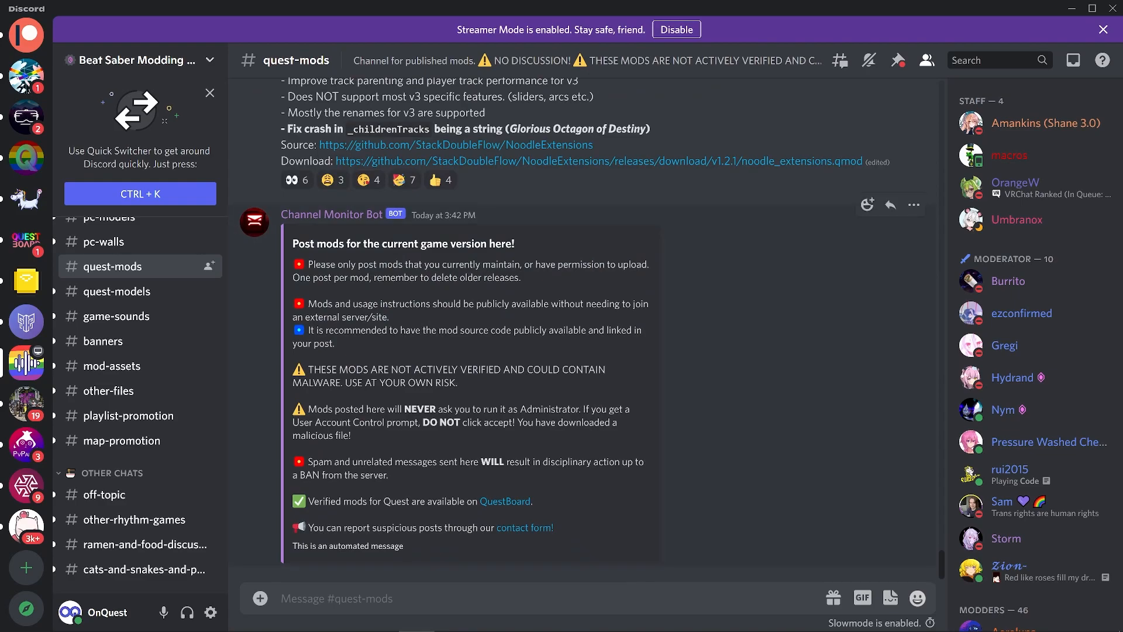
pyautogui.moveTo(456, 620)
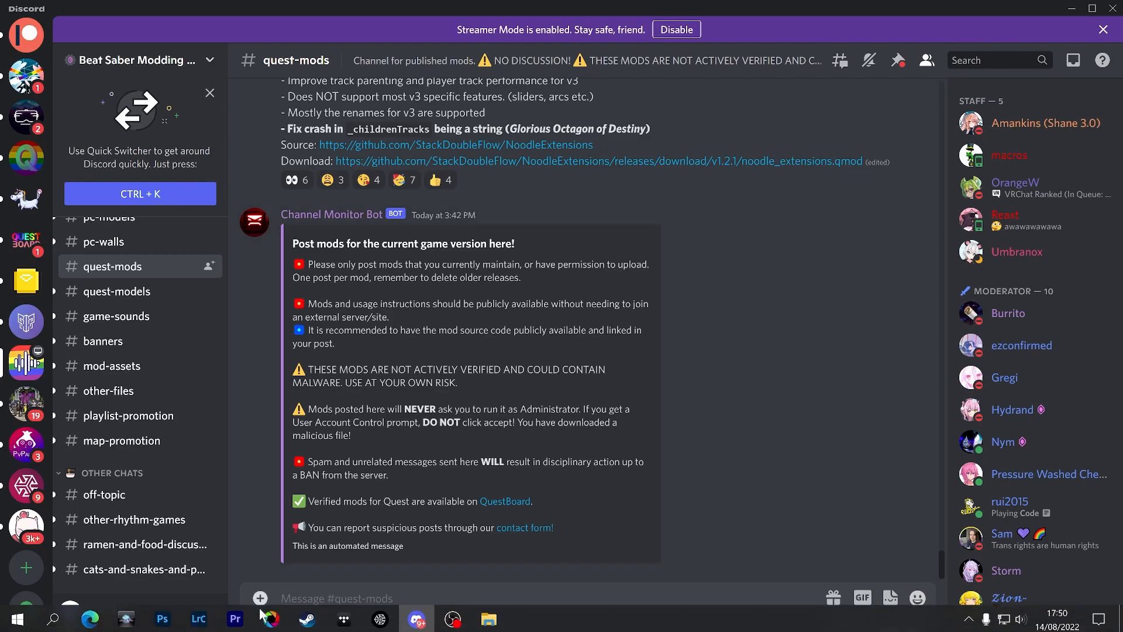
pyautogui.moveTo(89, 617)
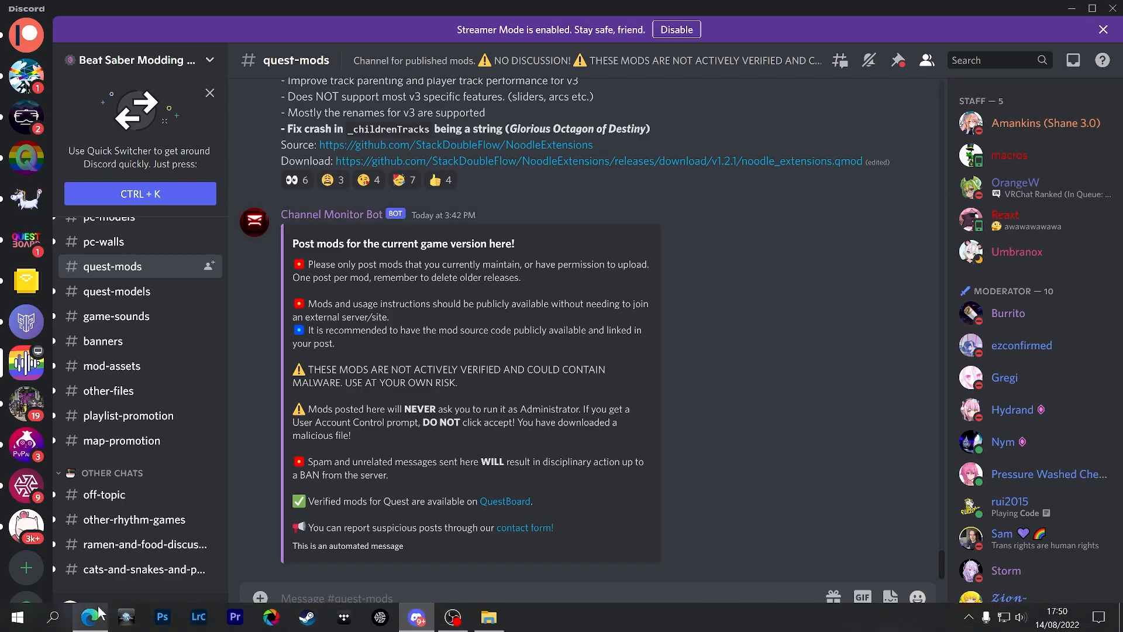